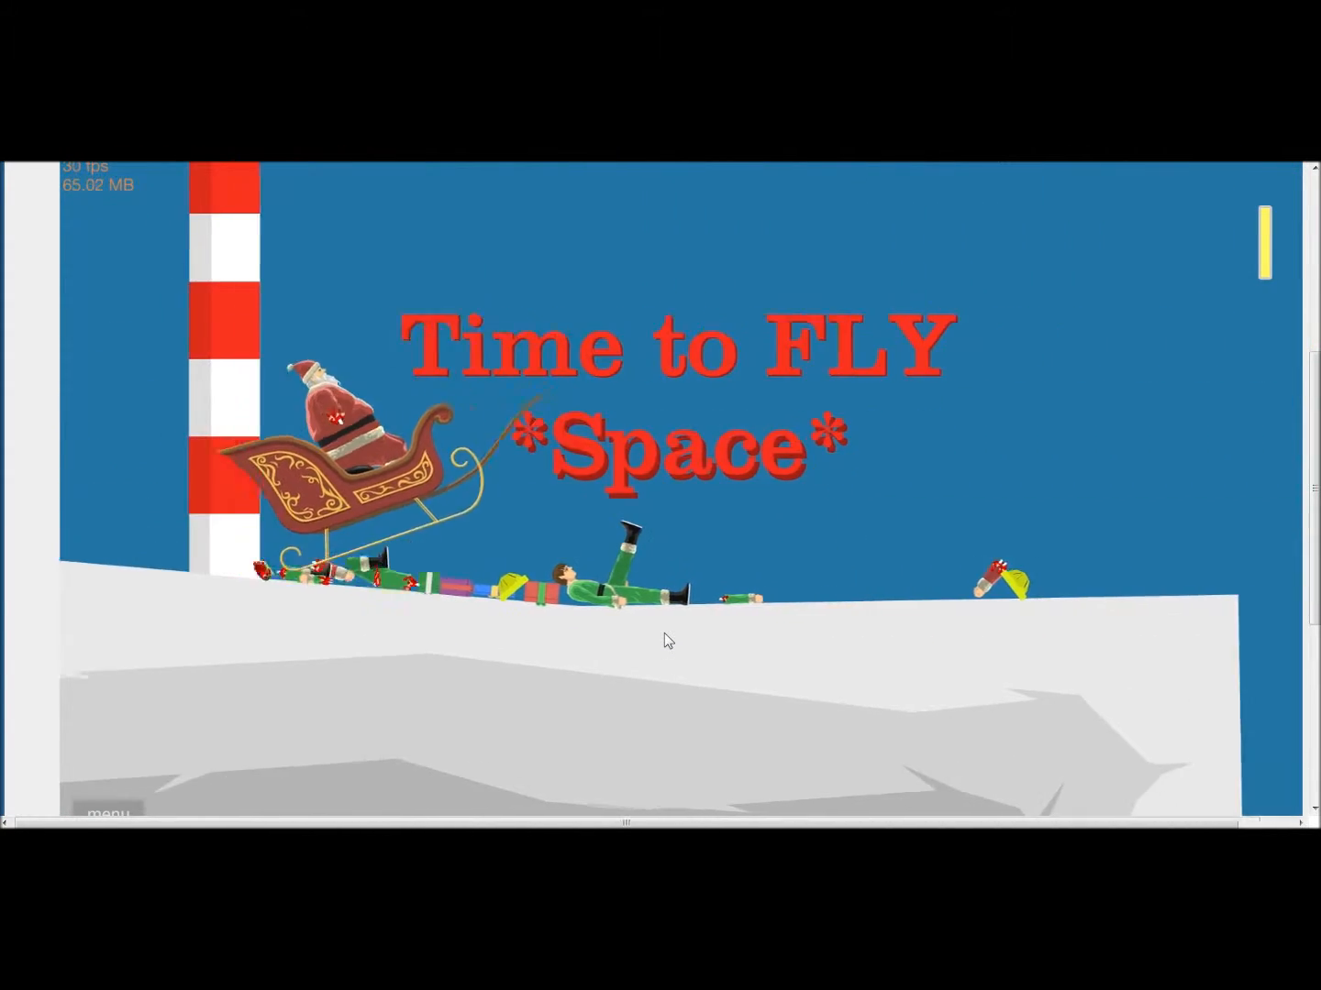
# Make Santa's sleigh take off in North Pole Rush with the space bar
pyautogui.press('space')
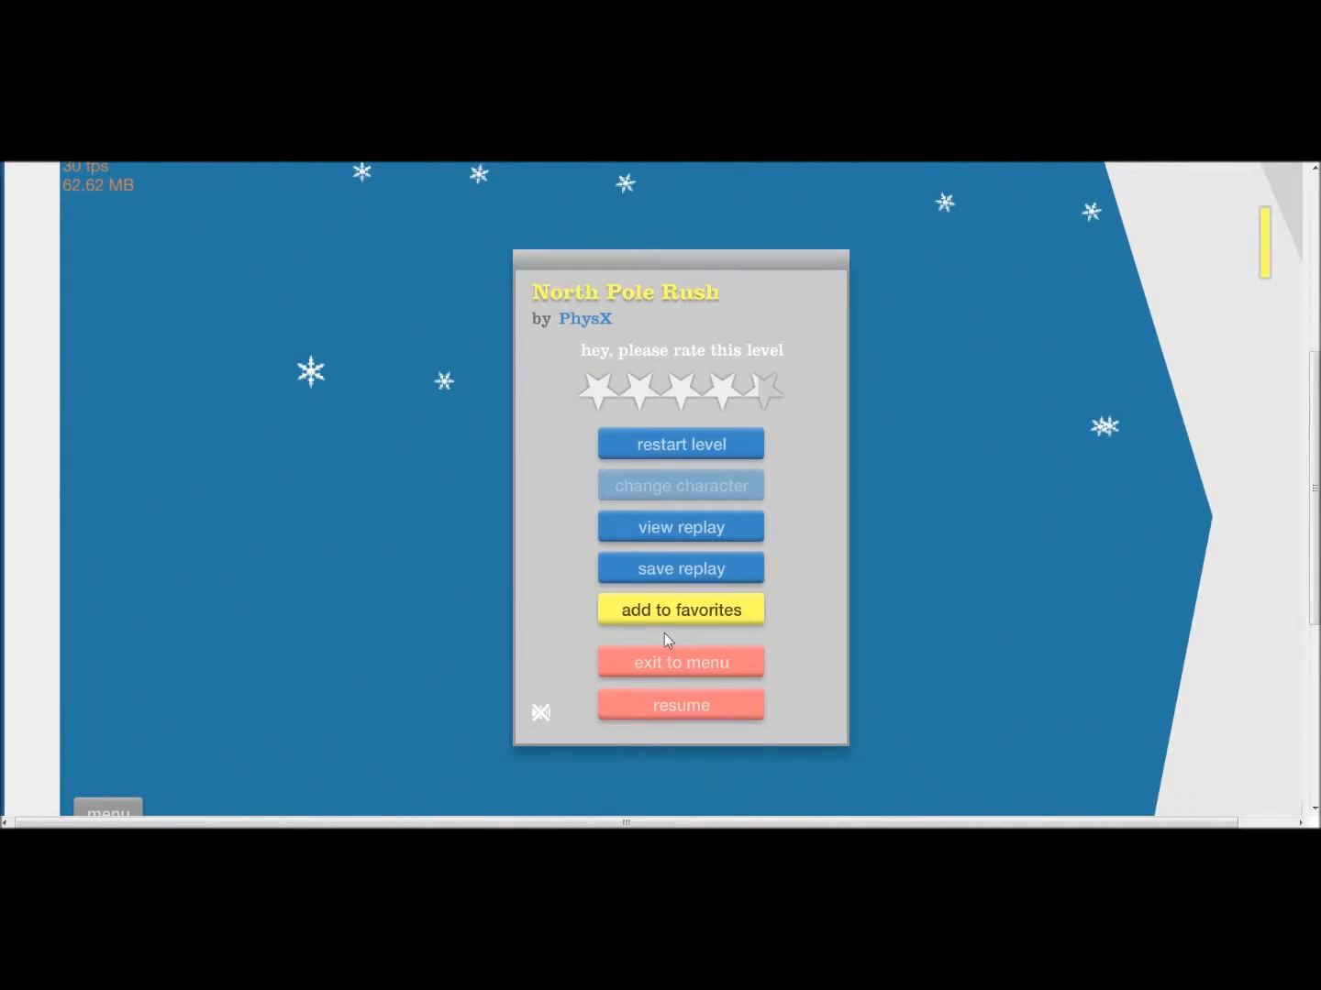
# Quit North Pole Rush through 'exit to menu' back to the level list
pyautogui.click(680, 704)
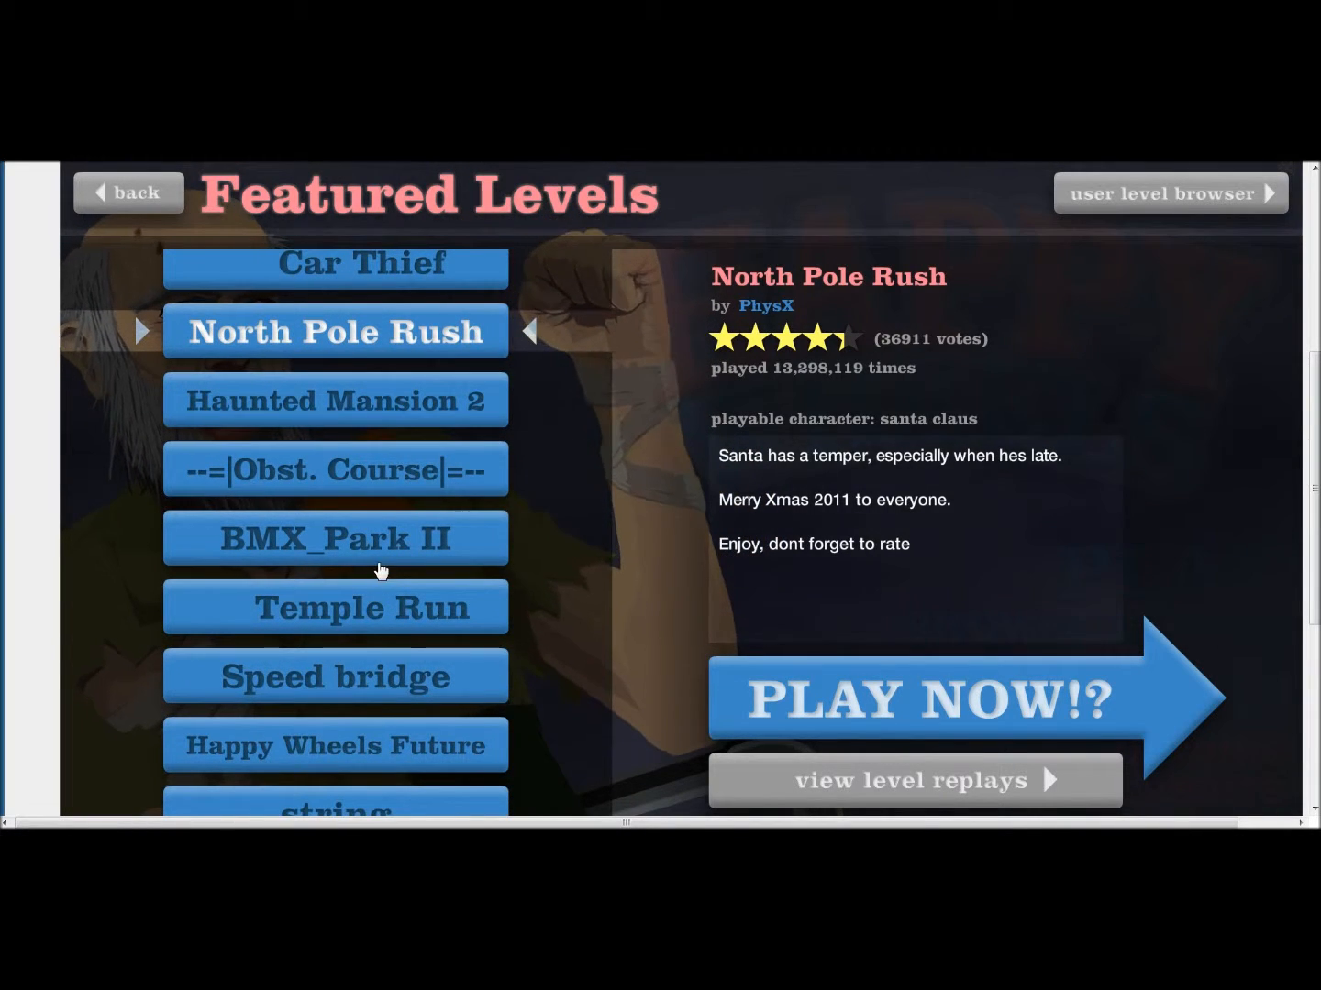
# Choose BMX_Park II from the Featured Levels list to ride it
pyautogui.click(931, 697)
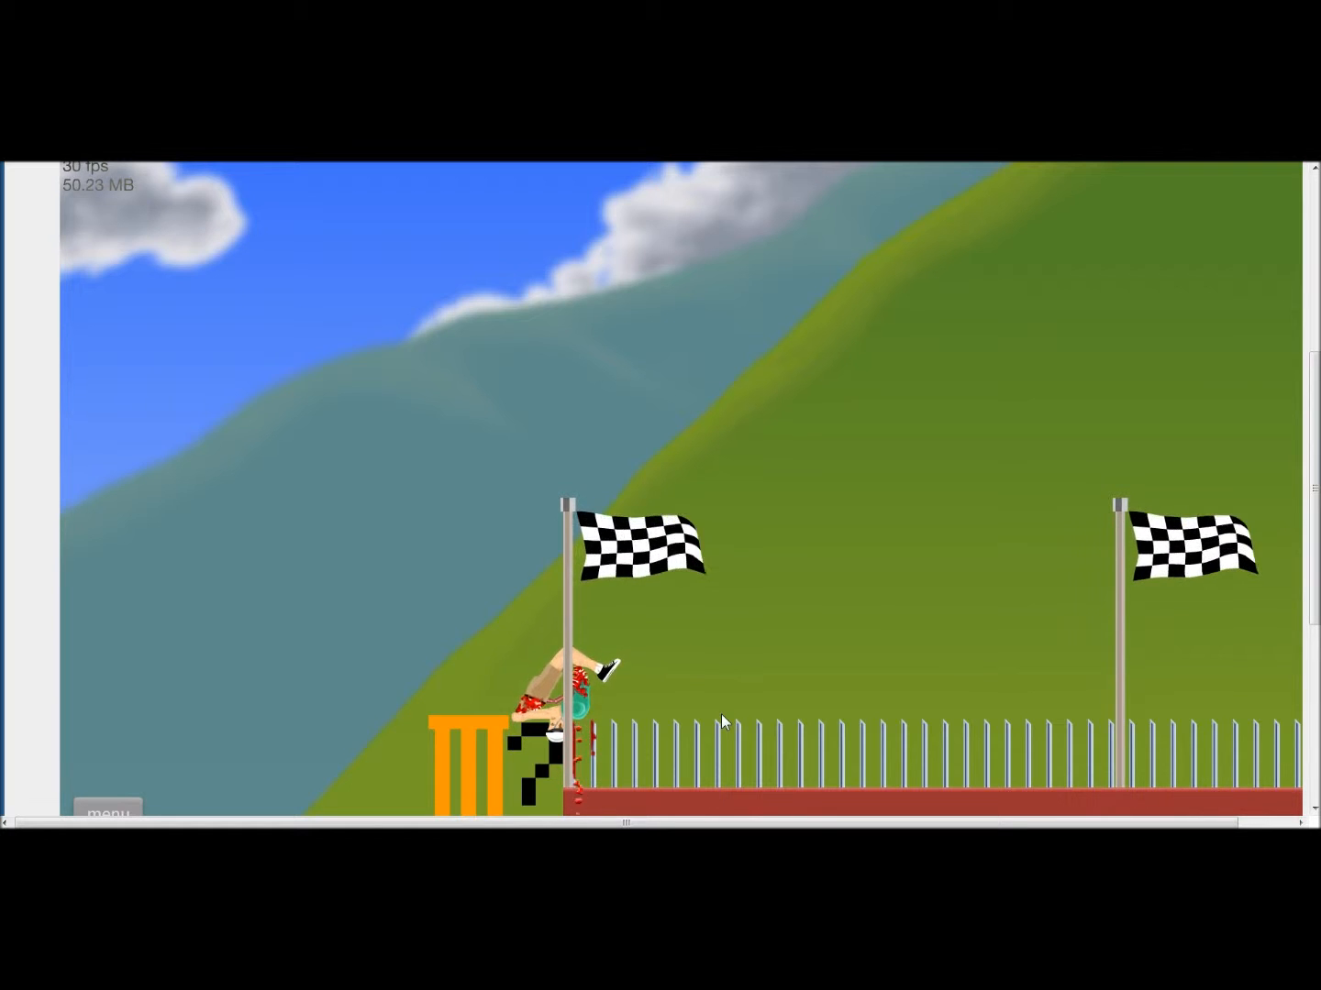
# Quit BMX_Park II, select Speed bridge and start playing it
pyautogui.click(107, 810)
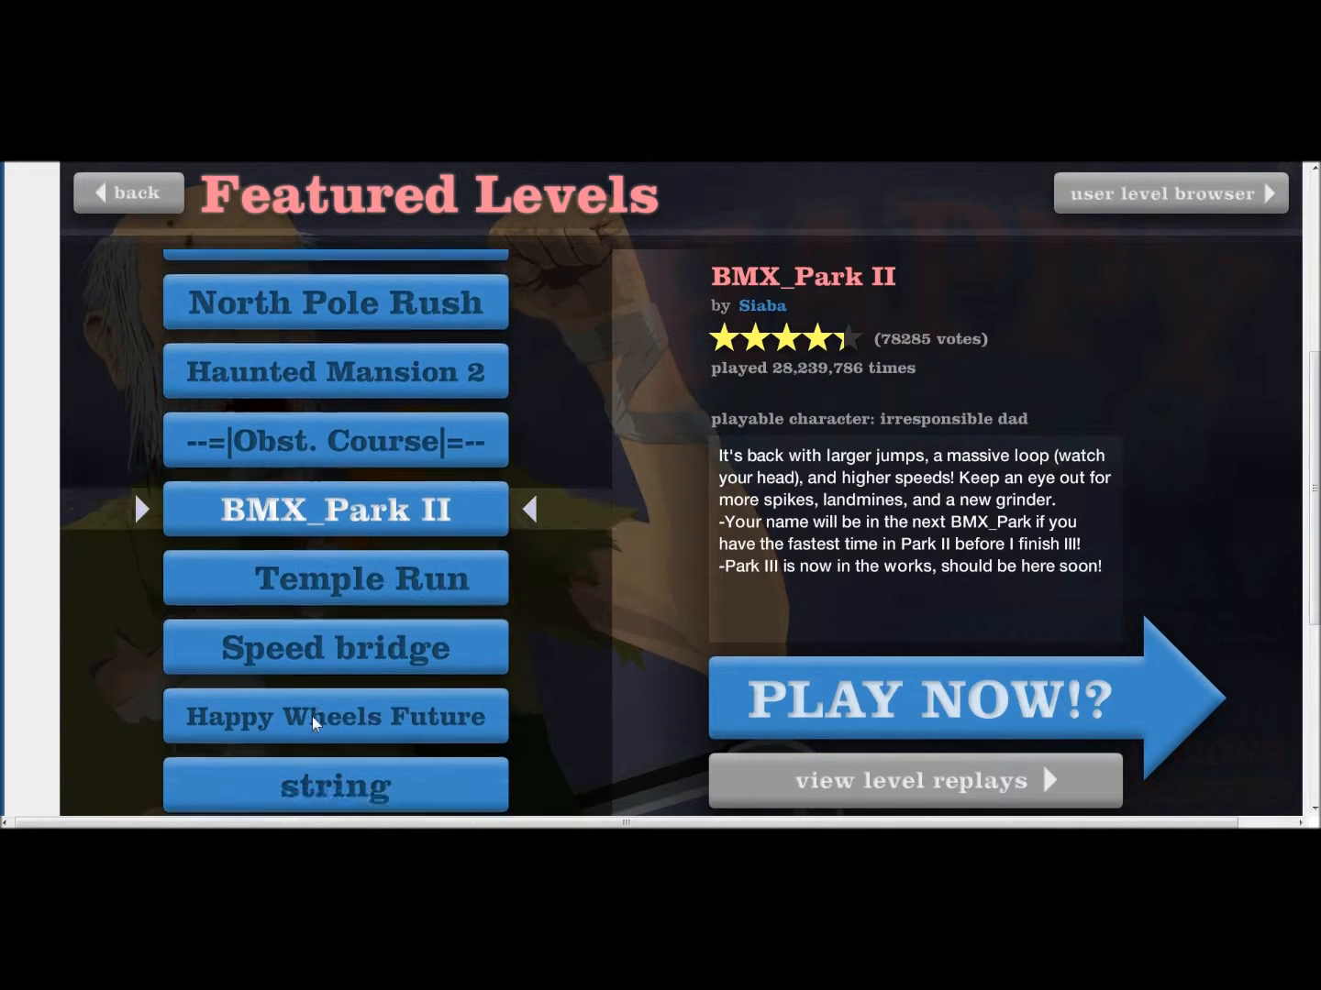
pyautogui.click(334, 647)
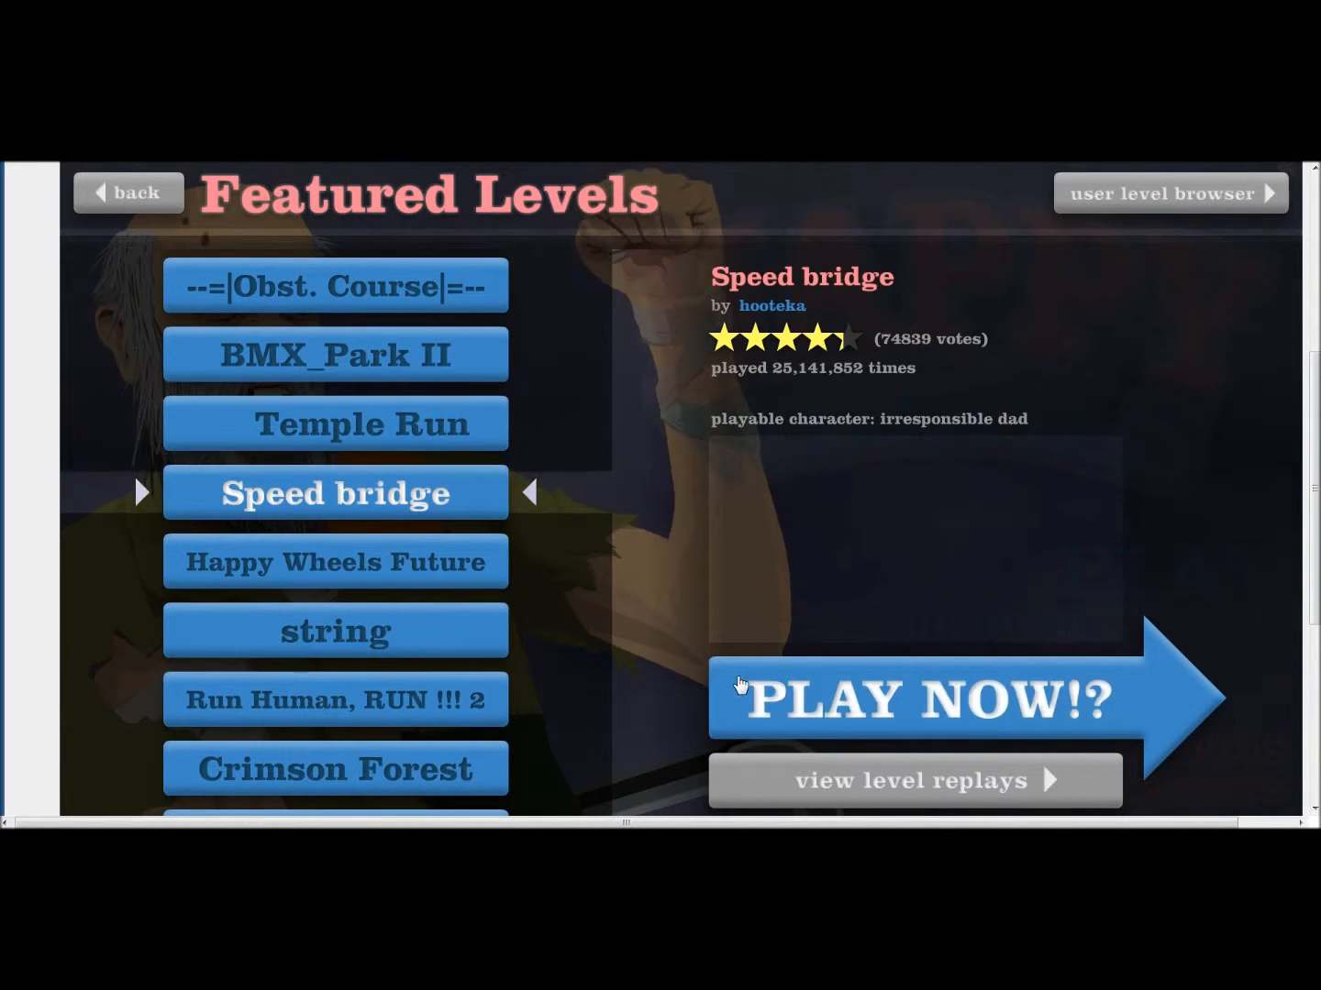
pyautogui.click(917, 696)
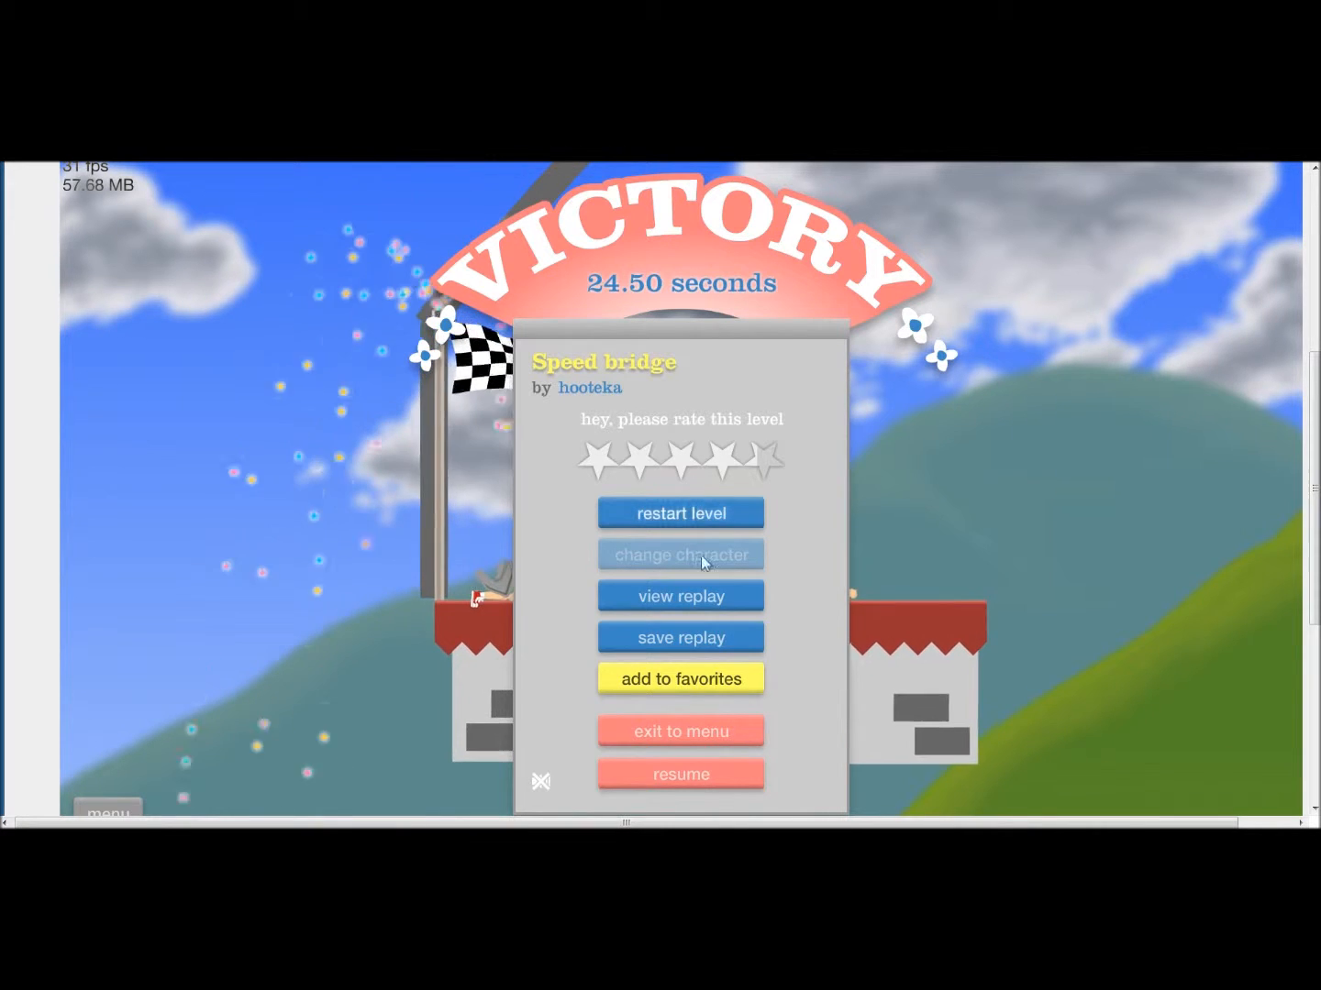
# Leave Speed bridge, scroll to Obstacle Course? and start playing it
pyautogui.click(681, 731)
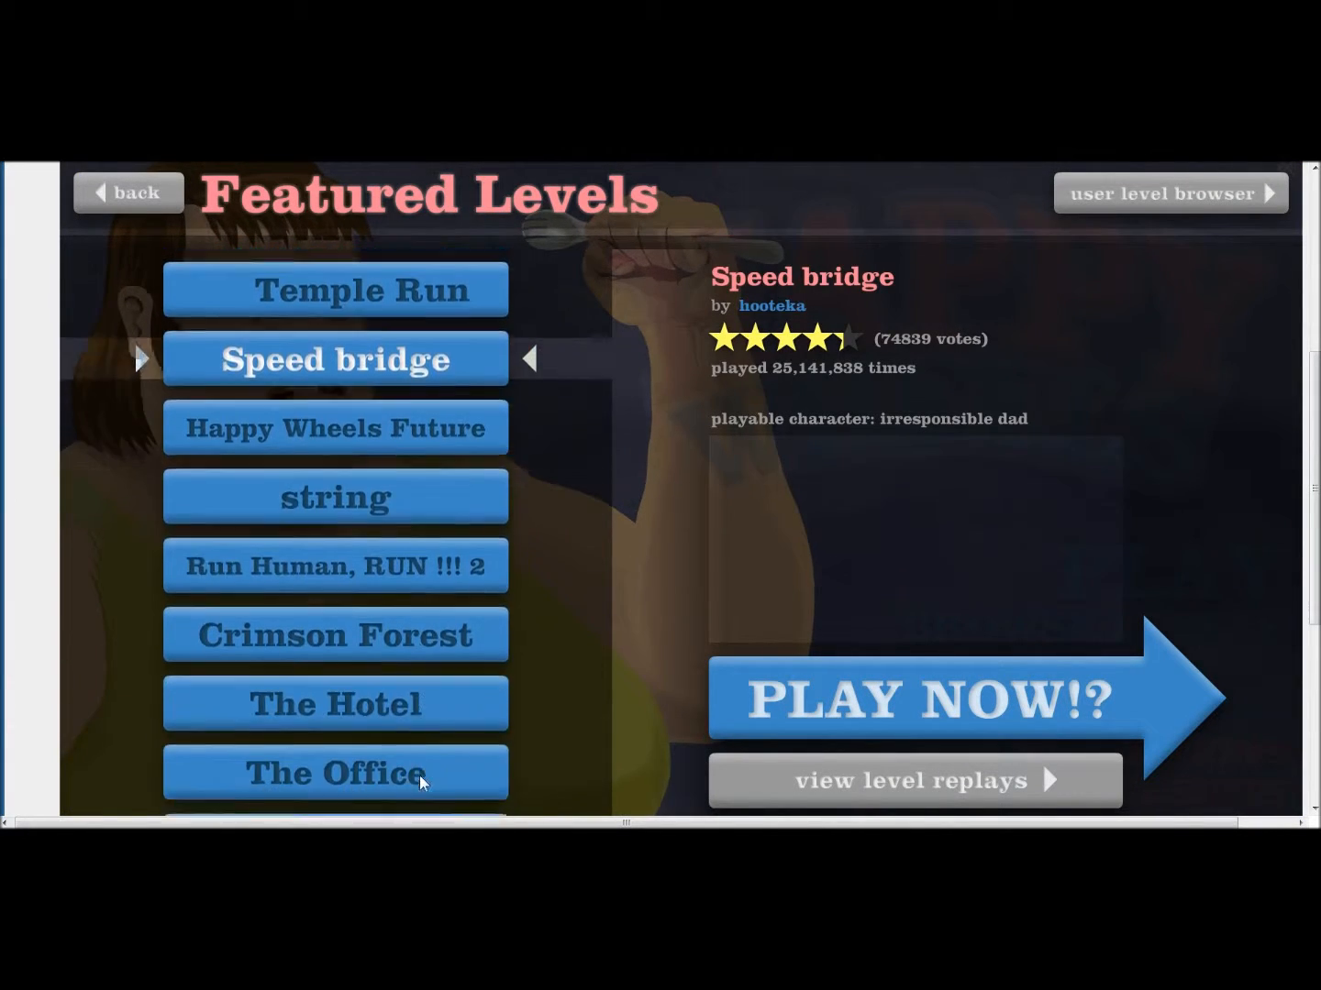
pyautogui.scroll(-3)
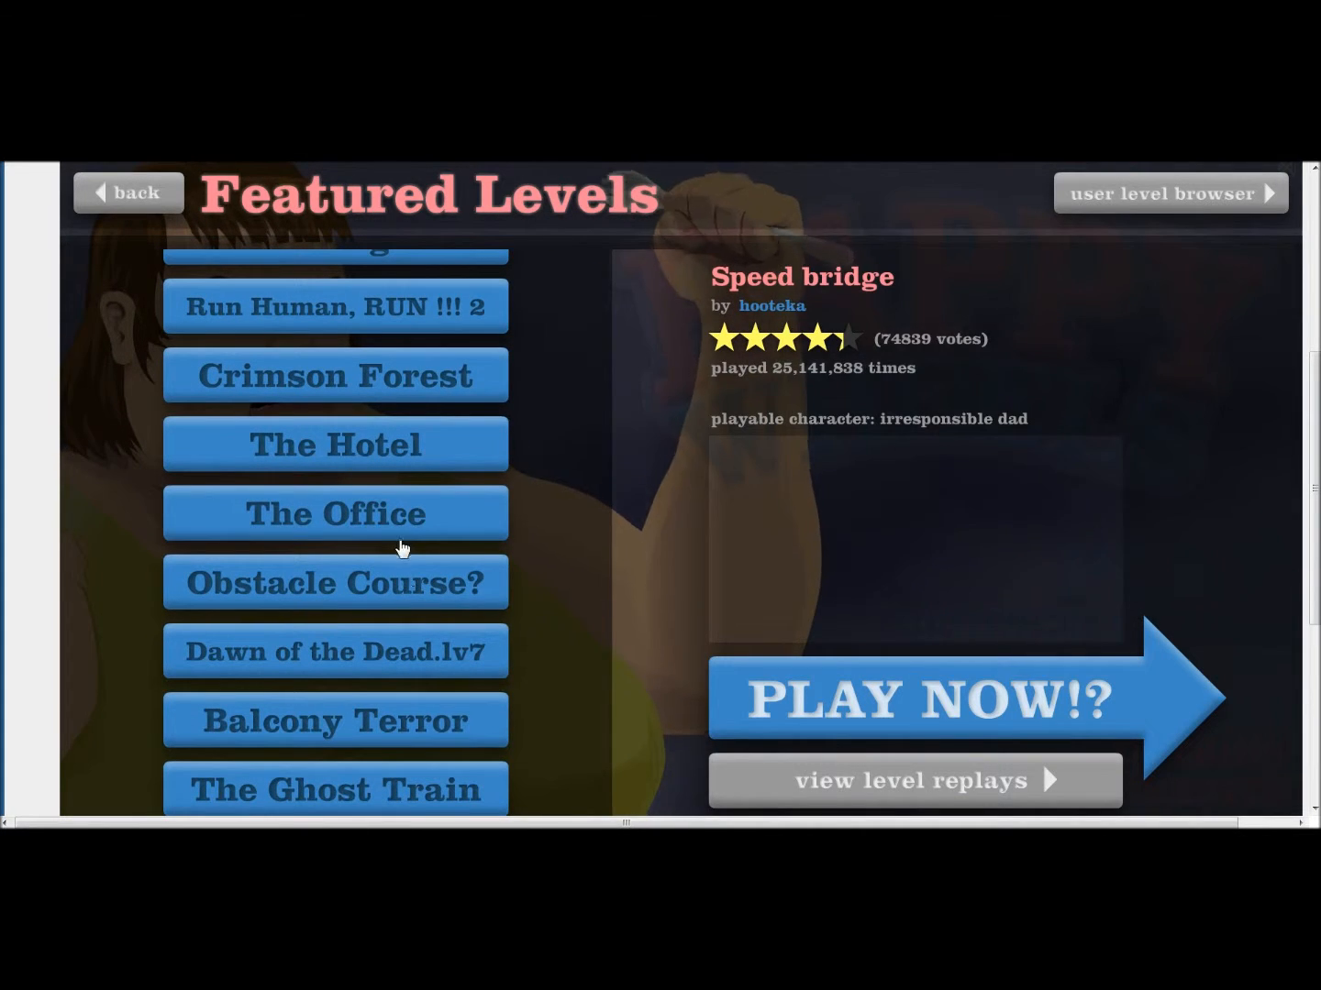
pyautogui.click(333, 583)
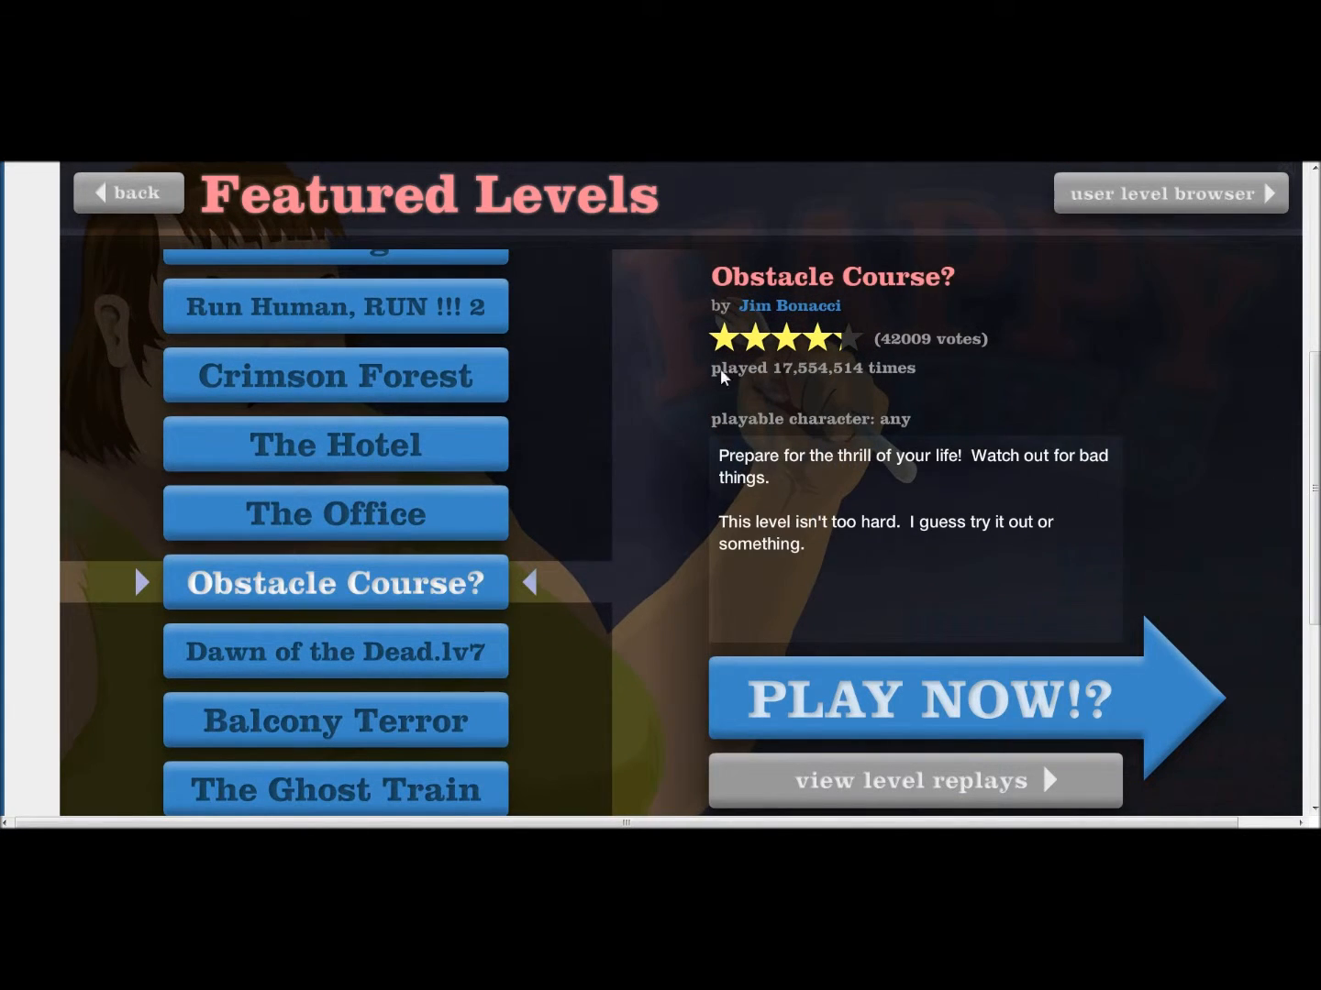
pyautogui.click(926, 698)
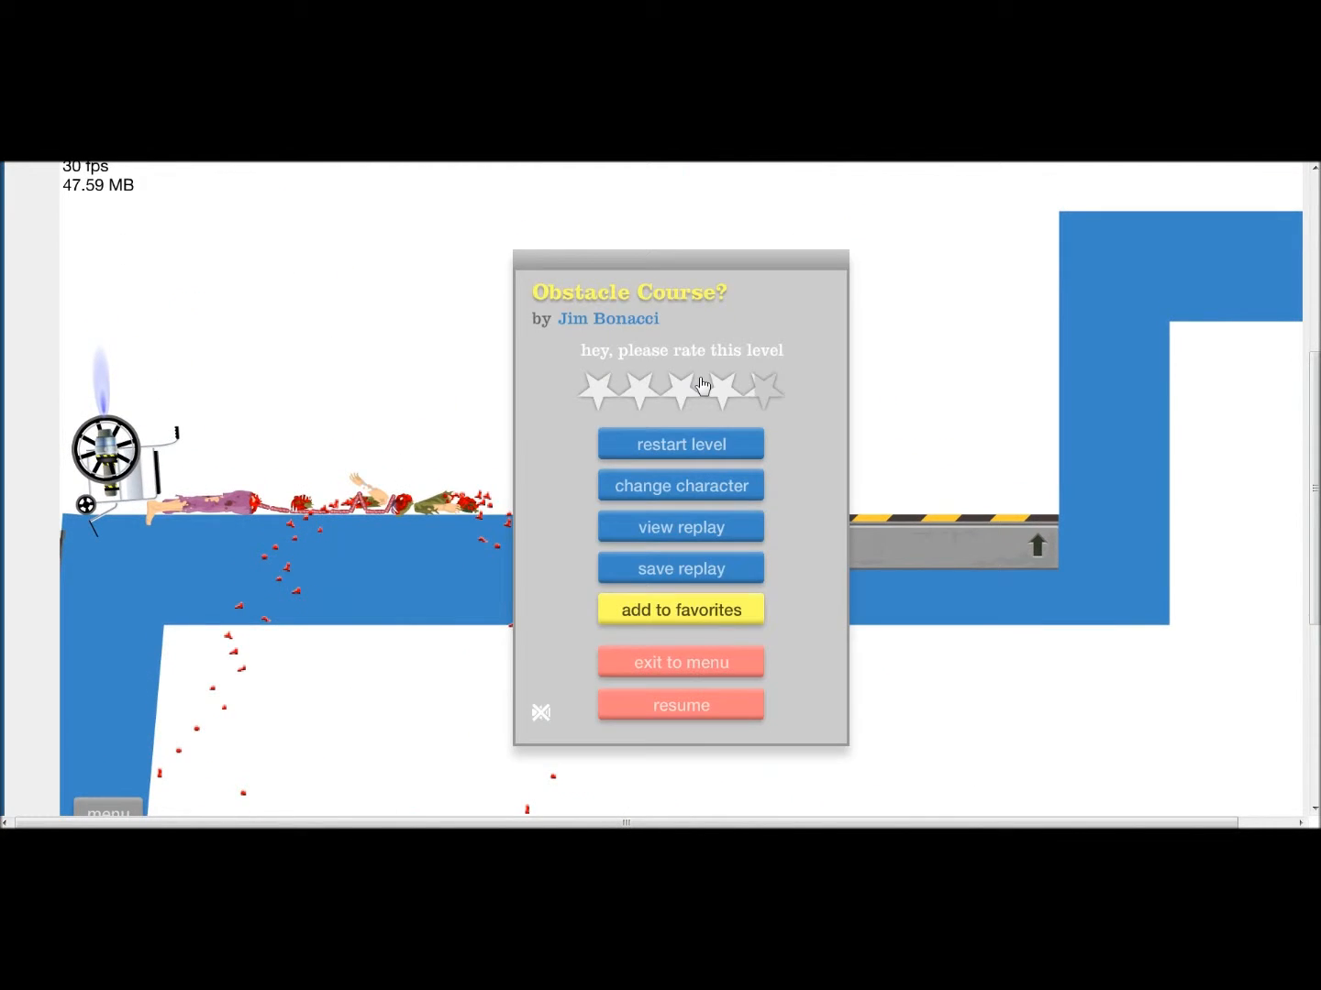
# Pick a new character from the Select your character grid for Obstacle Course?
pyautogui.click(680, 444)
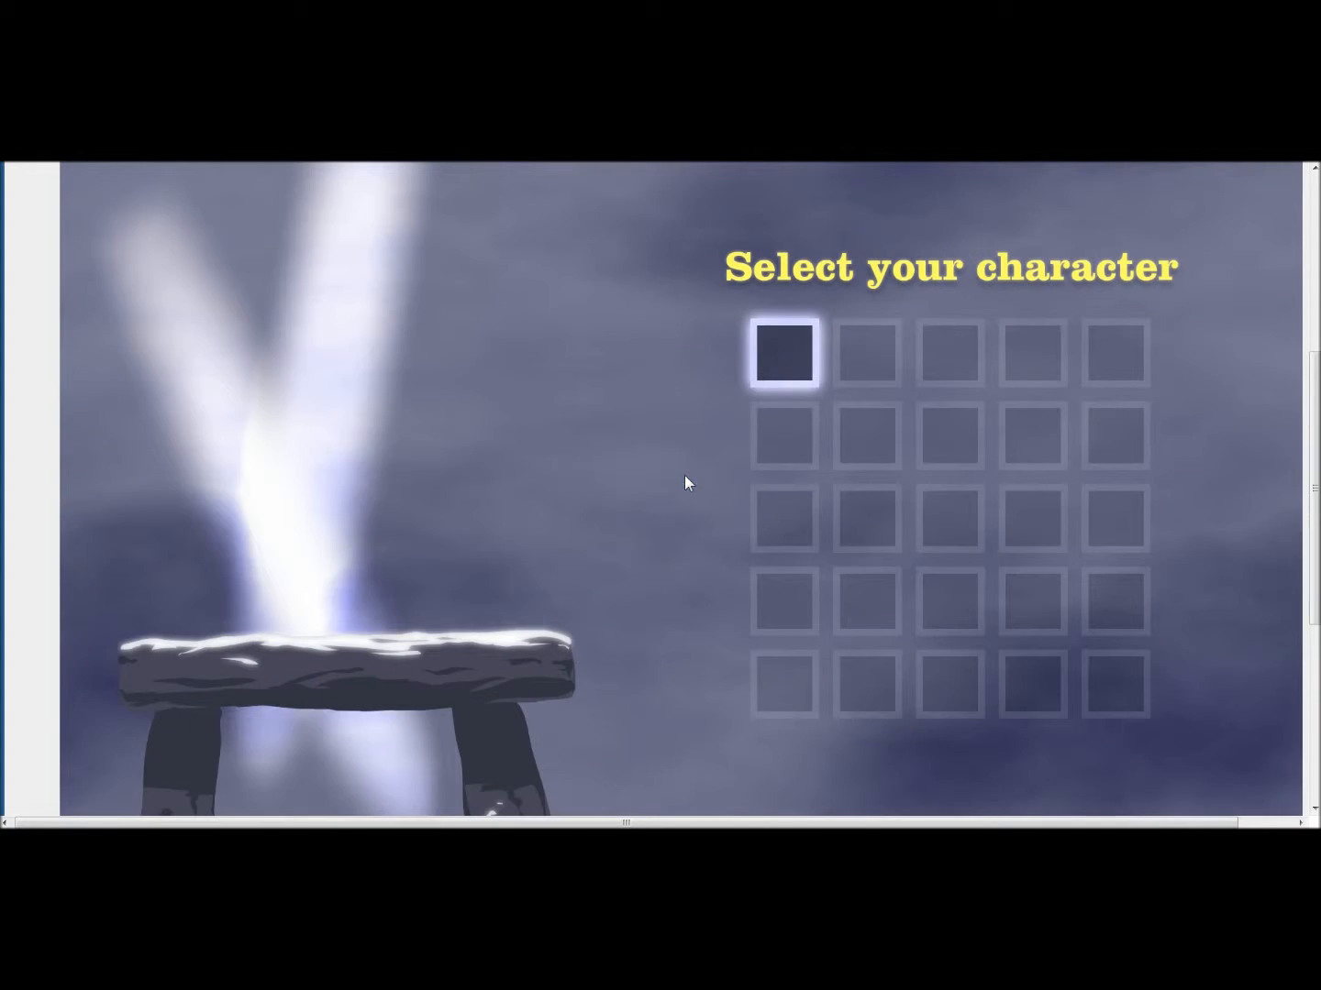
pyautogui.click(785, 435)
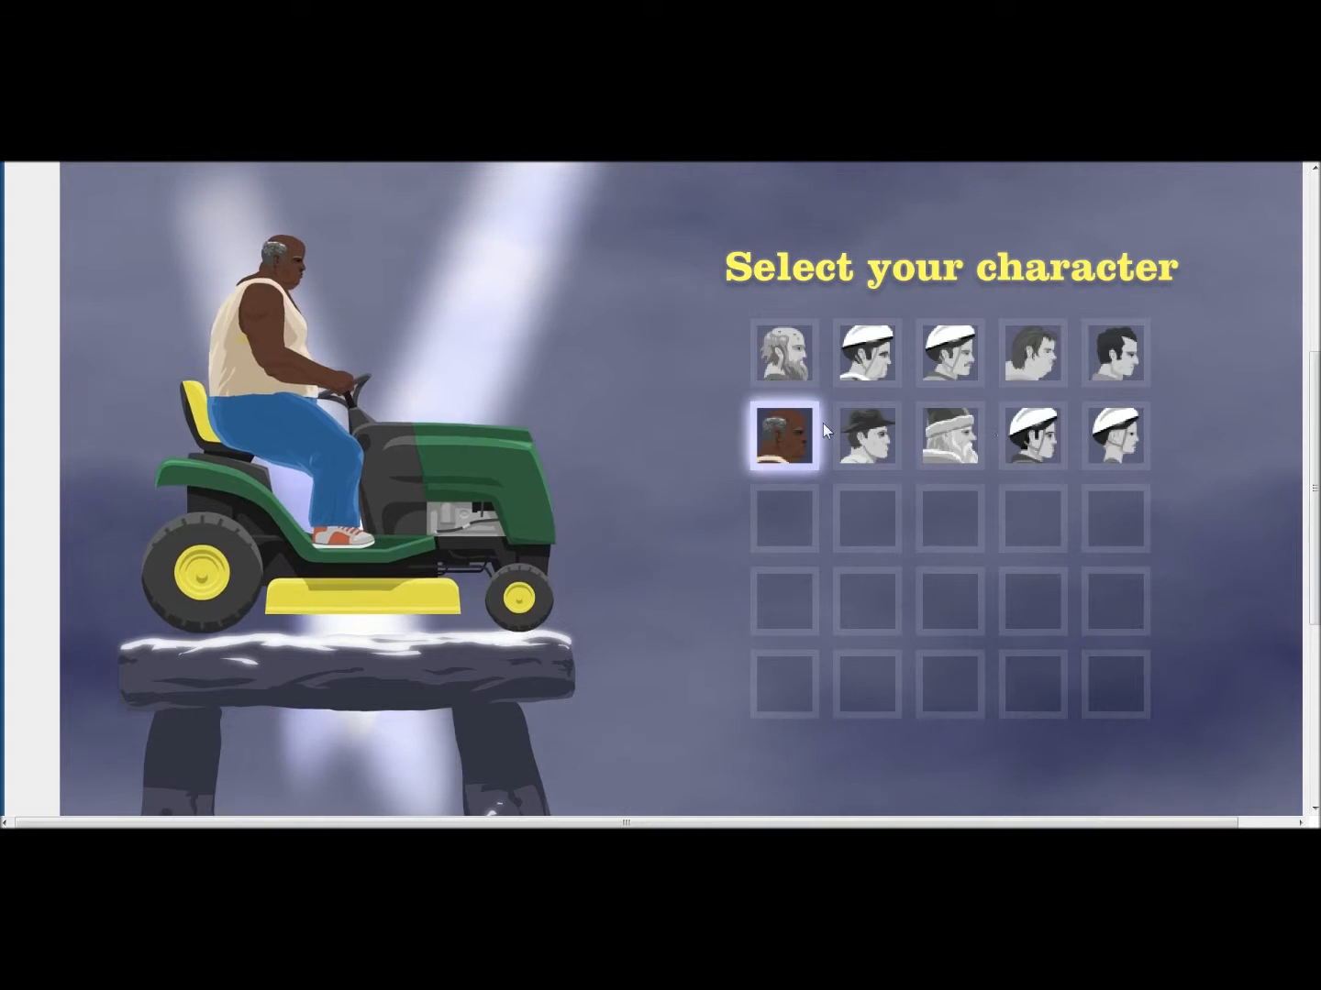
pyautogui.click(1031, 354)
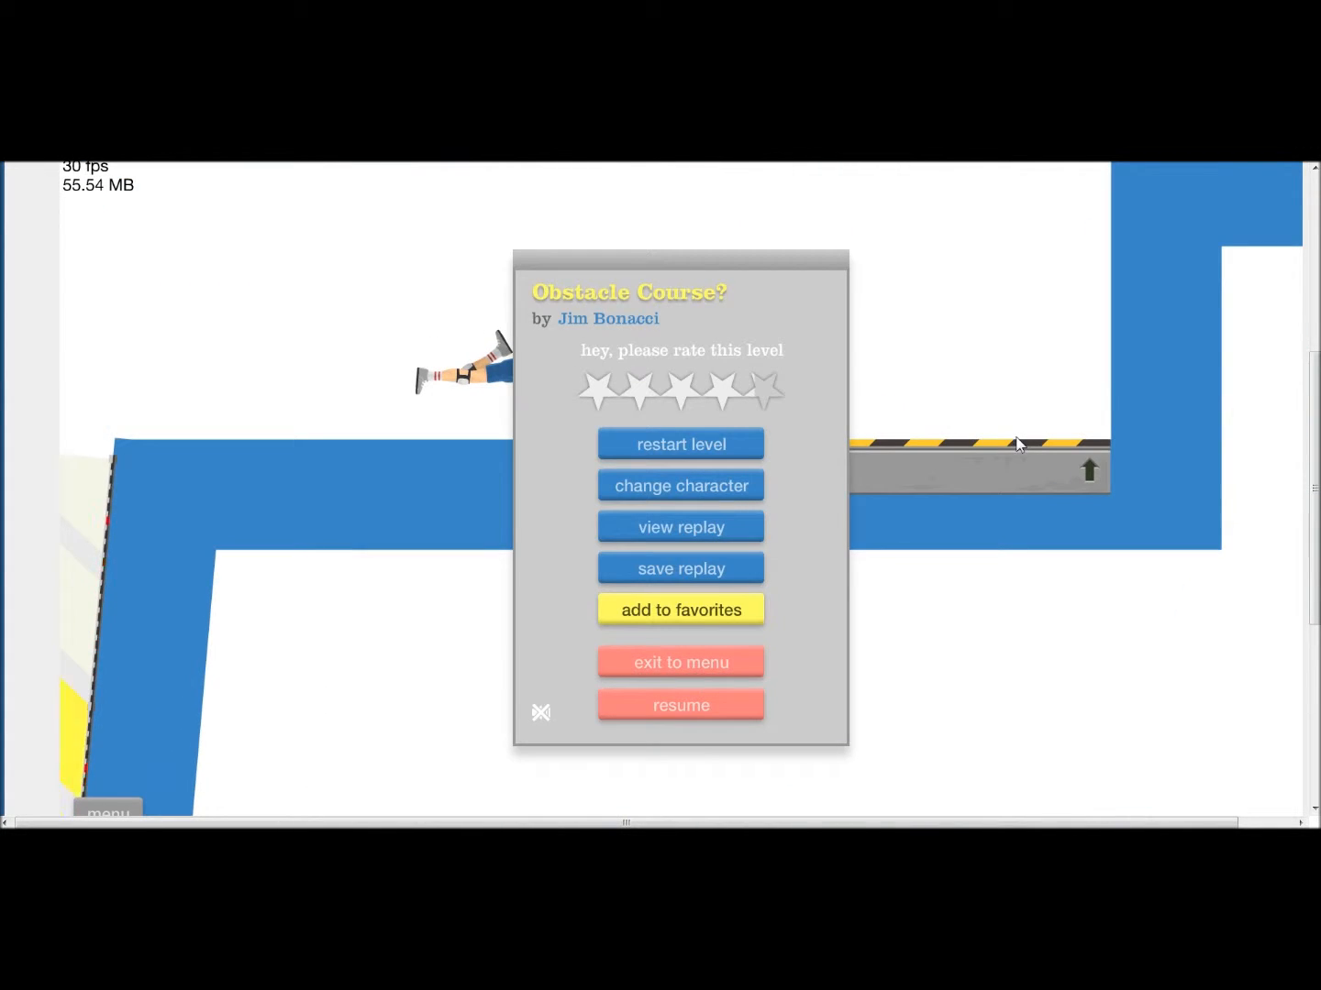
# Switch Obstacle Course? to the wheelchair character via 'change character'
pyautogui.click(681, 485)
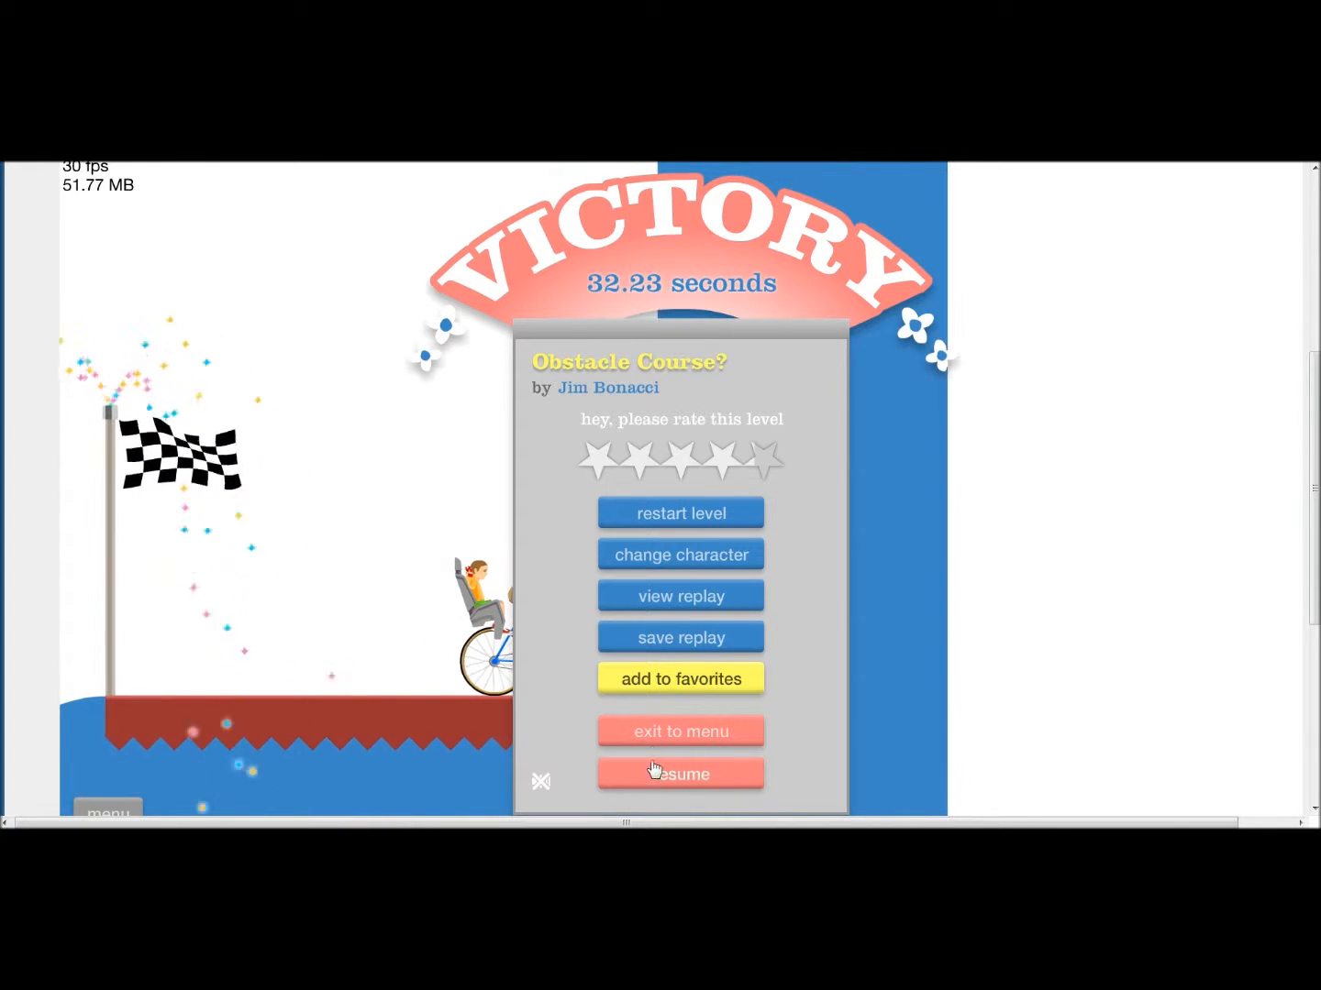
# Return to Featured Levels, scroll past My Shotgun, and open Super Meat Boy 1-1's details
pyautogui.click(680, 731)
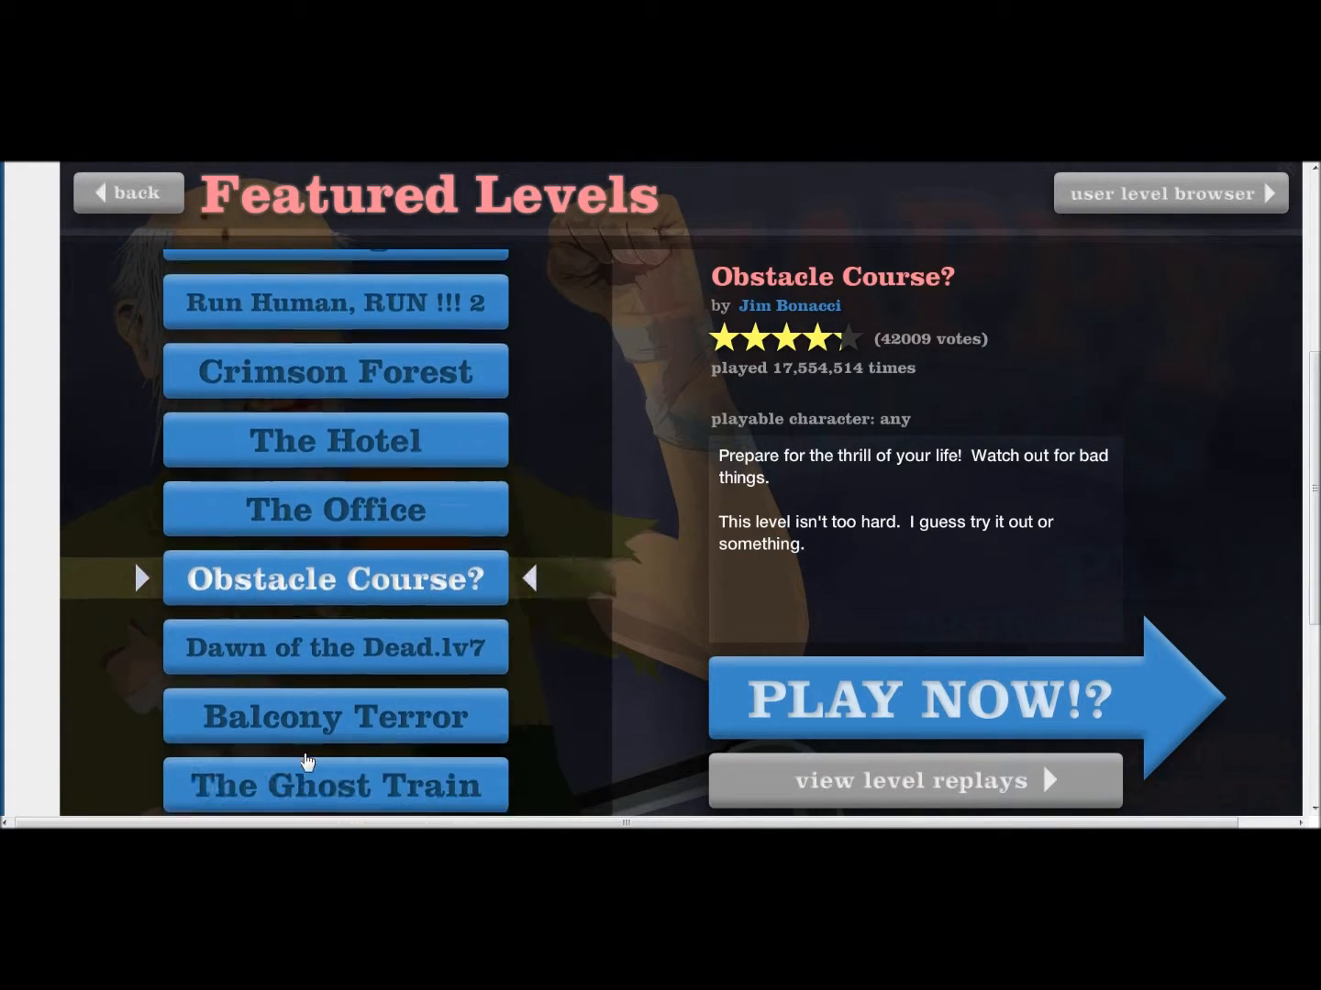
pyautogui.scroll(-3)
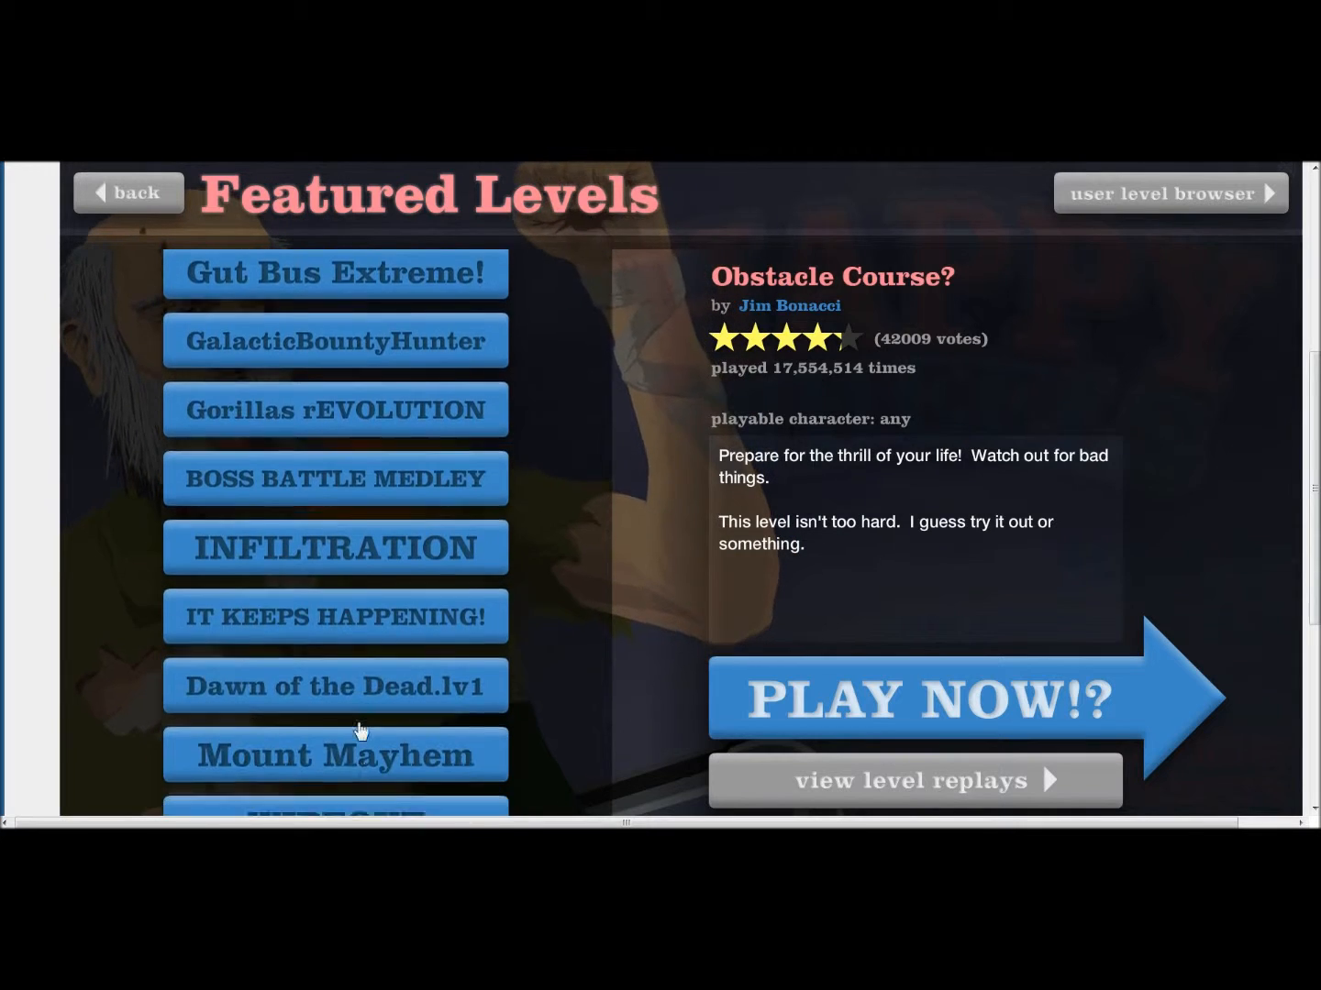
pyautogui.scroll(-3)
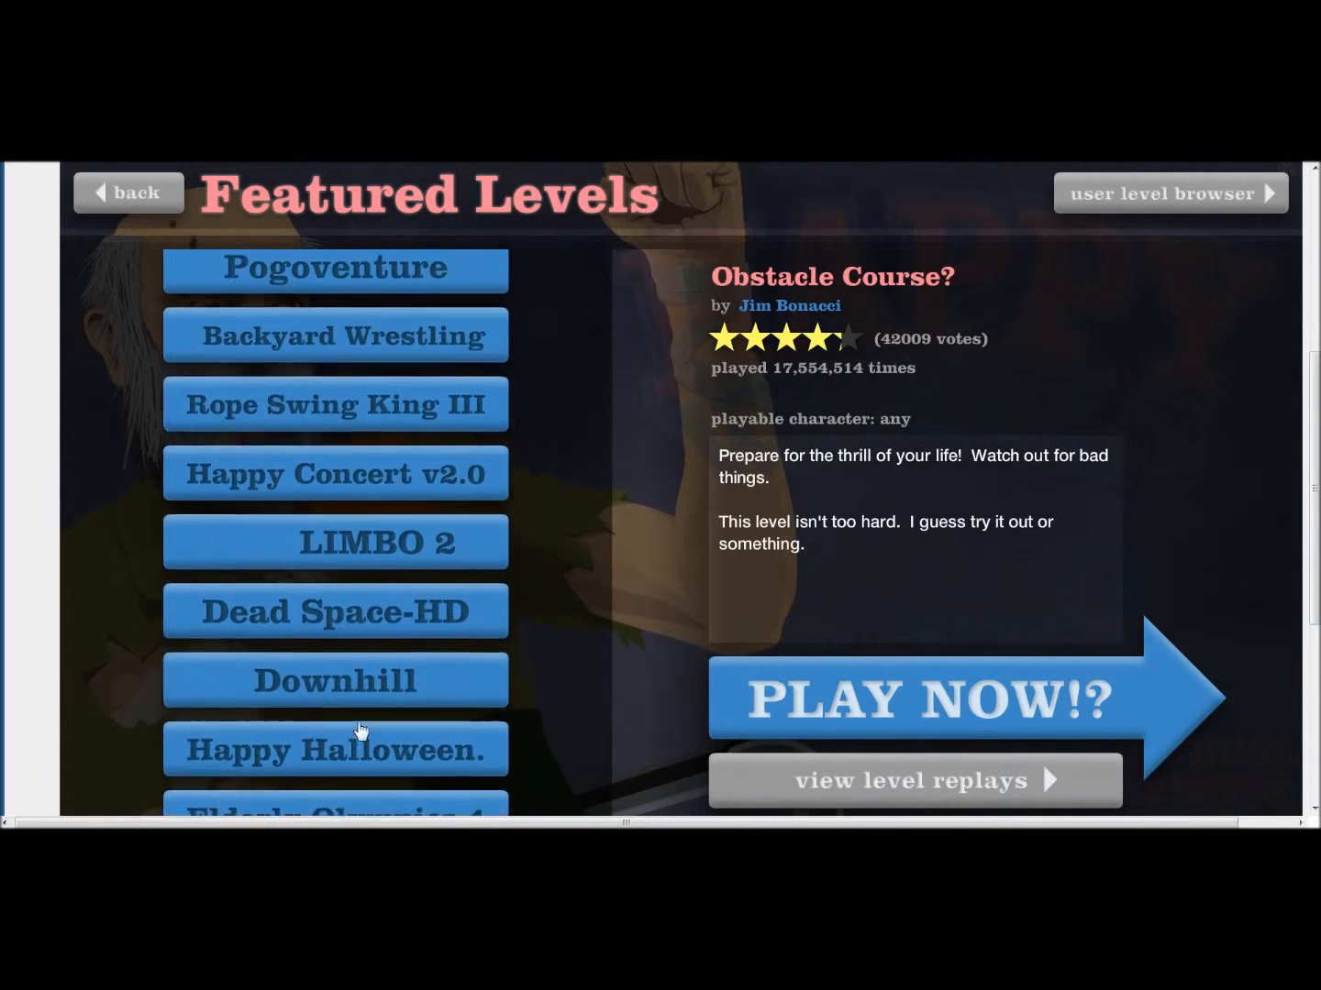
pyautogui.scroll(-3)
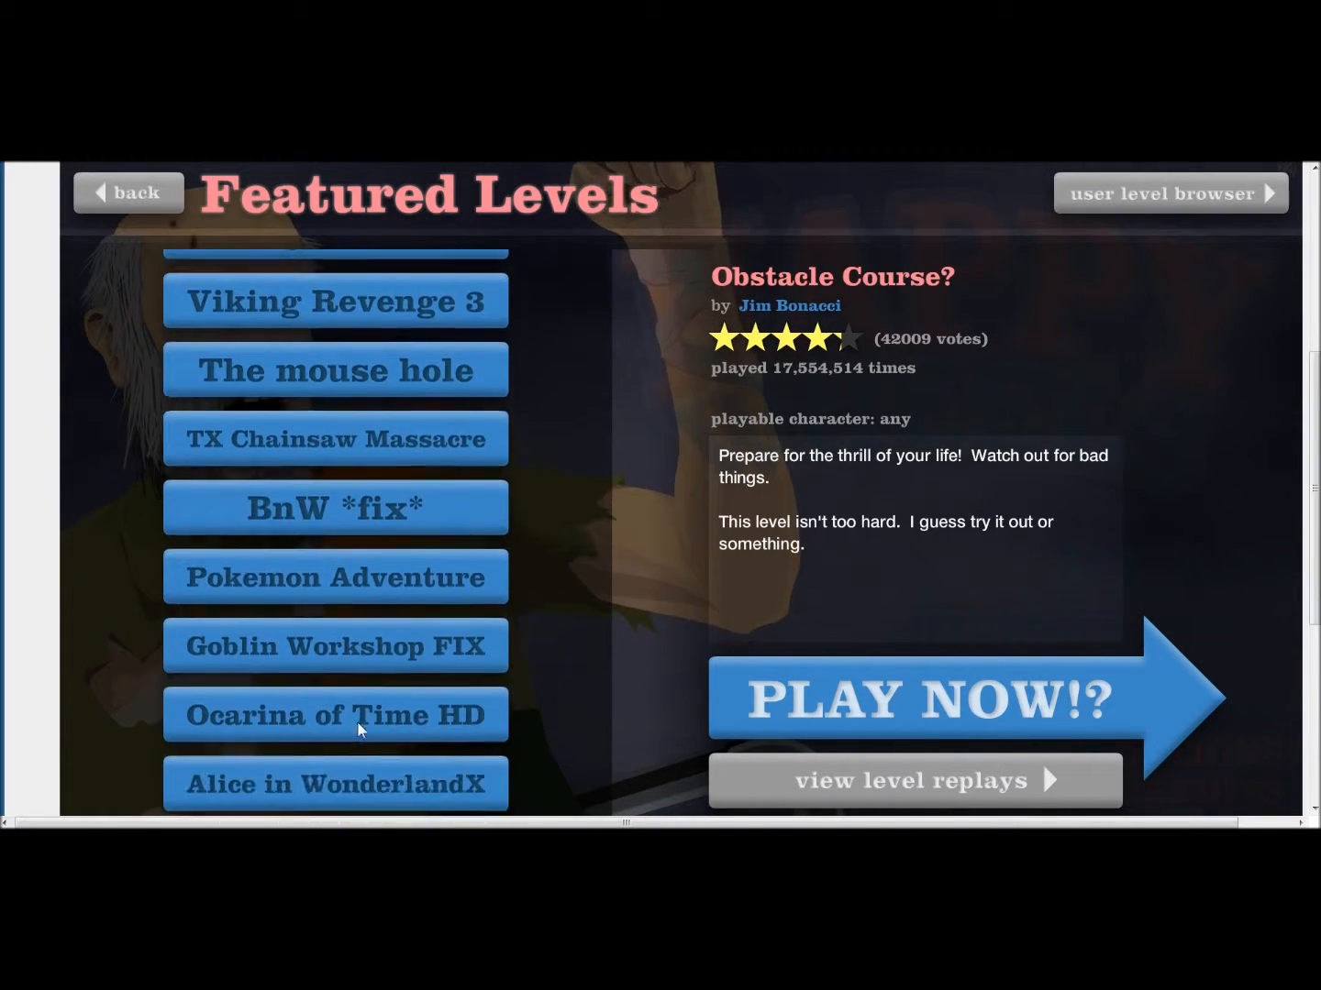
pyautogui.scroll(-3)
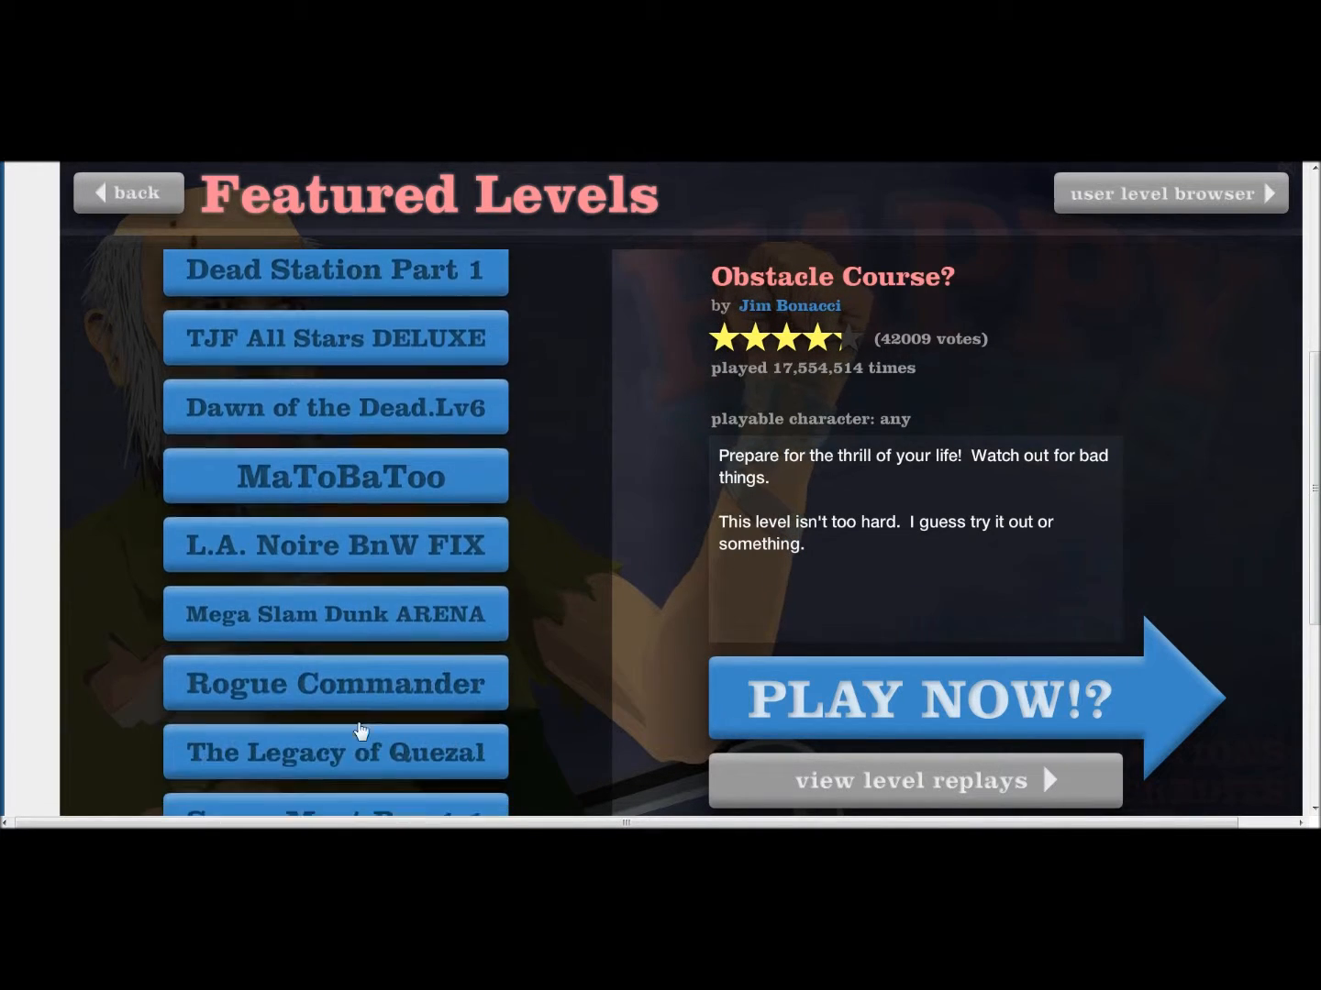
pyautogui.scroll(-3)
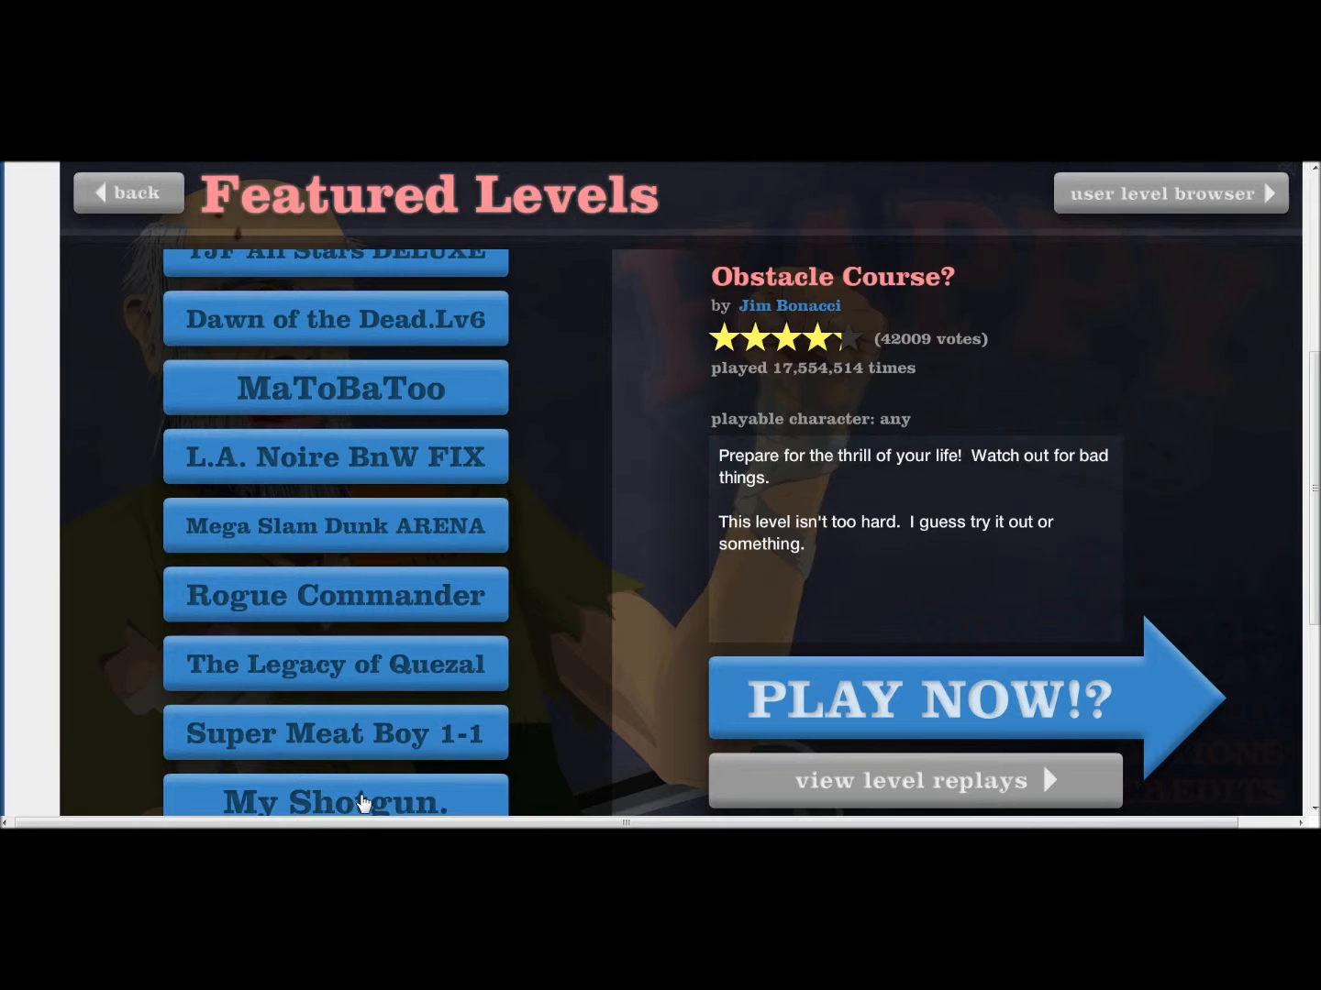
pyautogui.click(335, 801)
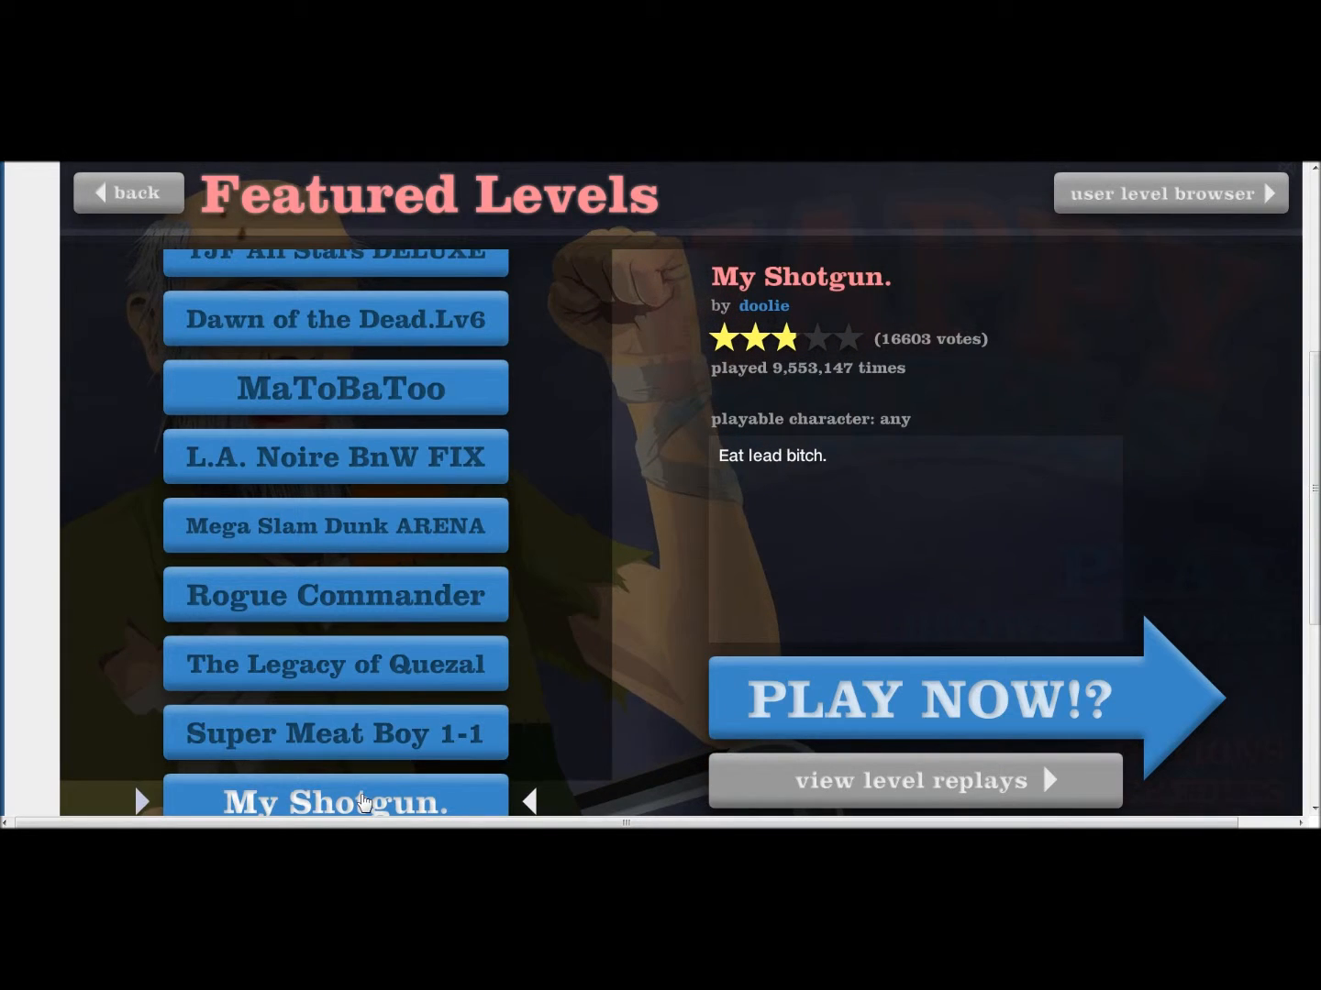
pyautogui.click(335, 733)
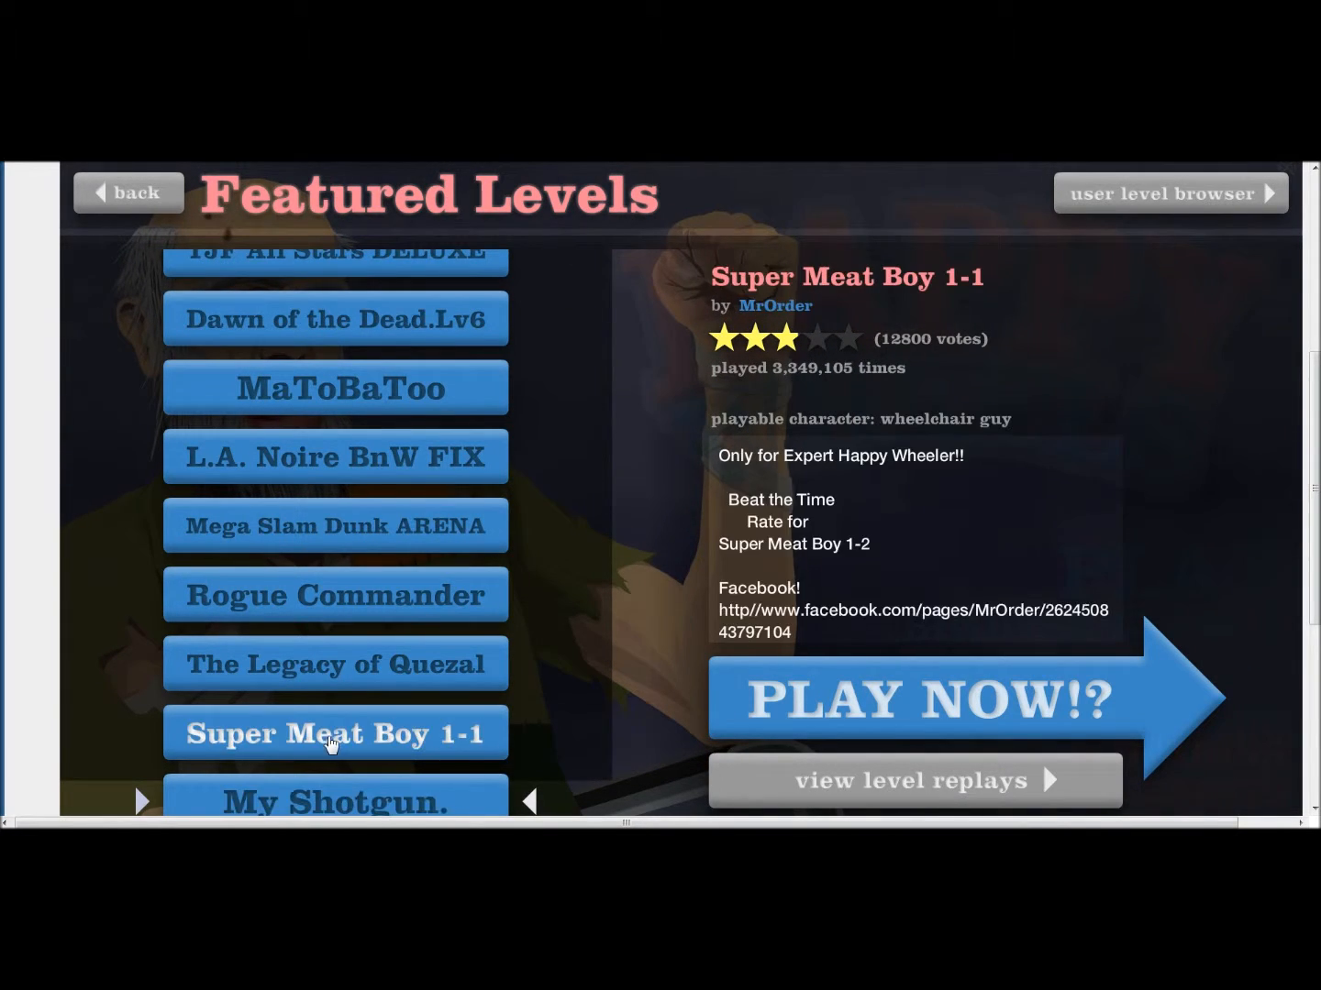
# Launch Super Meat Boy 1-1 with PLAY NOW!? from its details panel
pyautogui.click(930, 700)
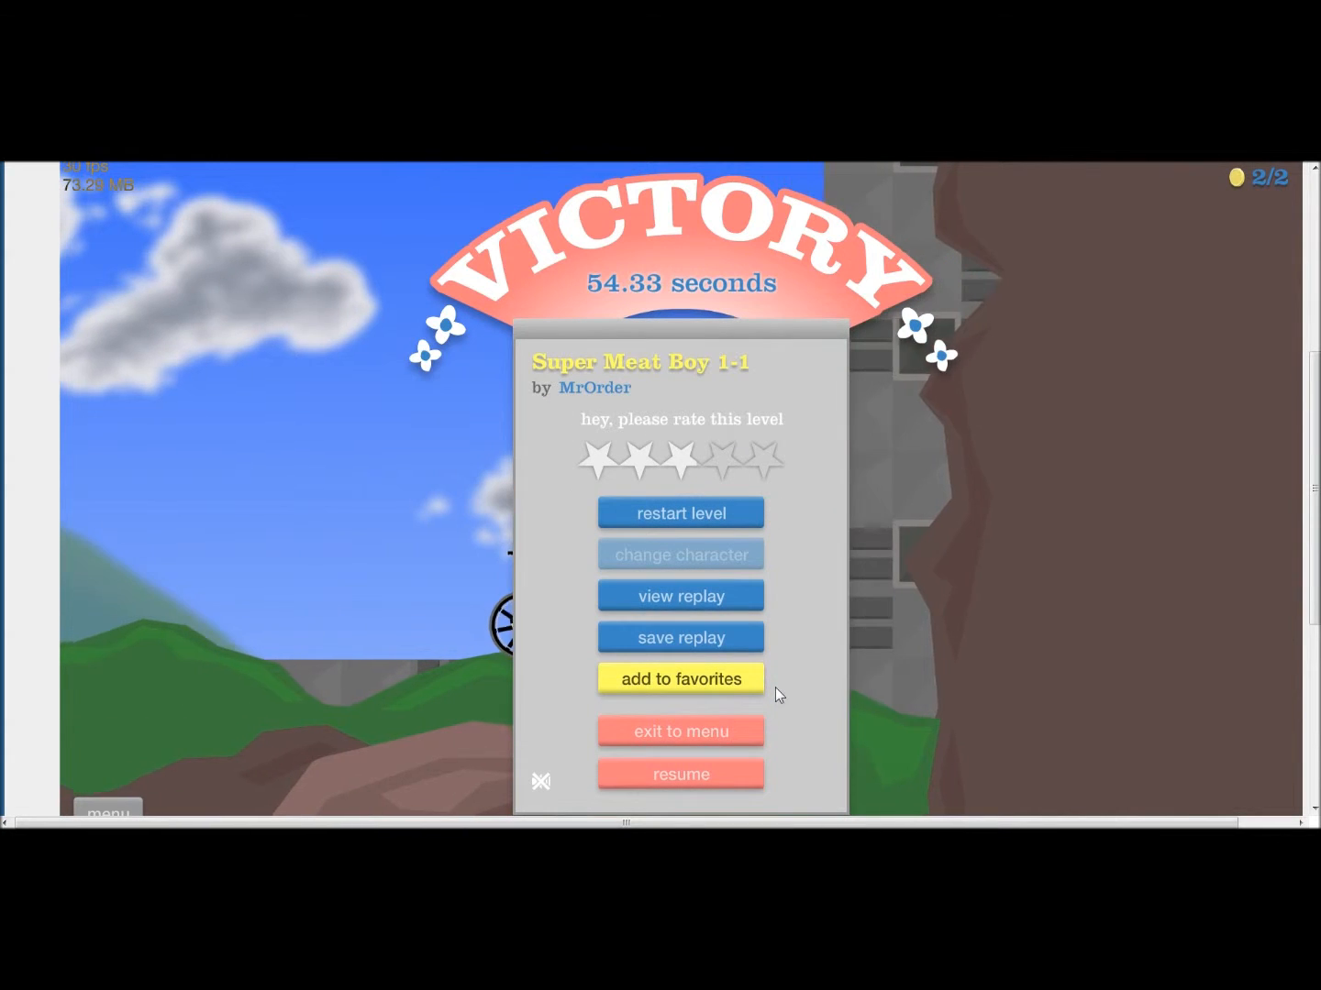
# Exit the victory screen, locate Rope Swings in Featured Levels, and start playing it
pyautogui.click(681, 731)
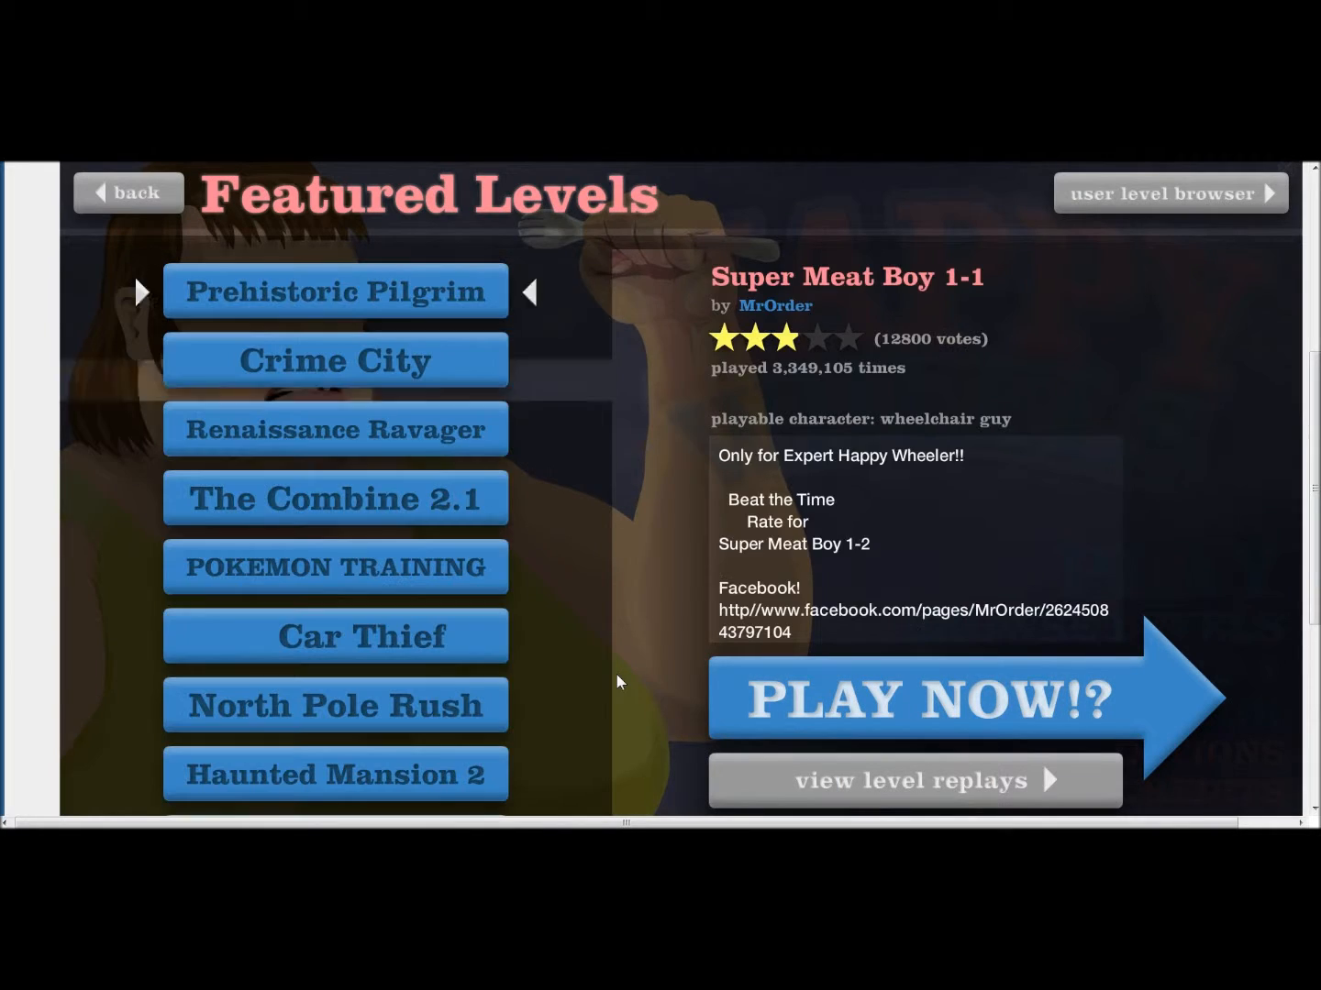
pyautogui.scroll(-3)
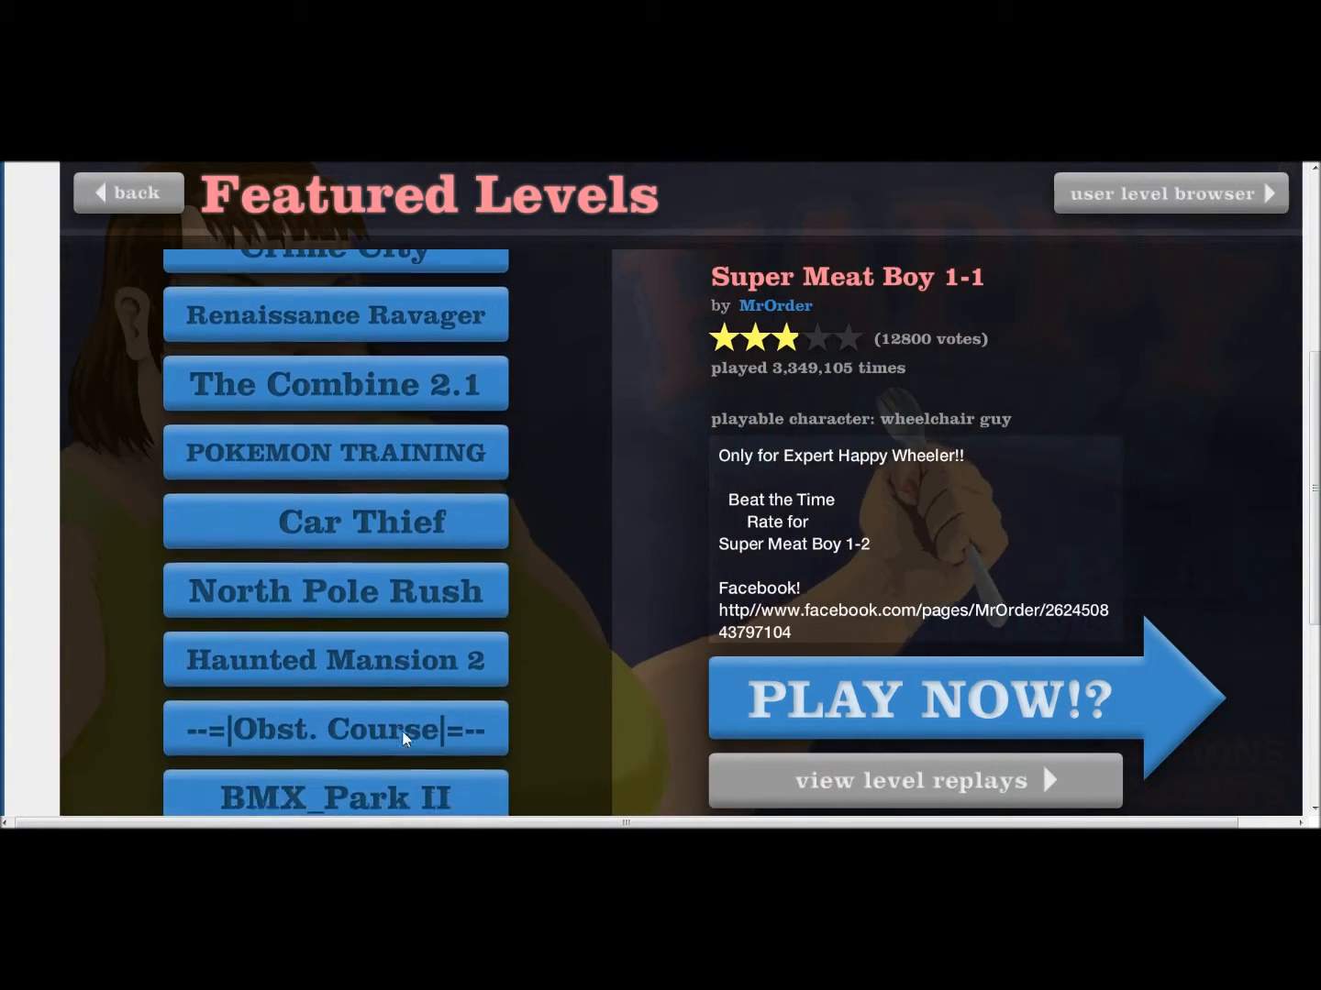
pyautogui.scroll(-3)
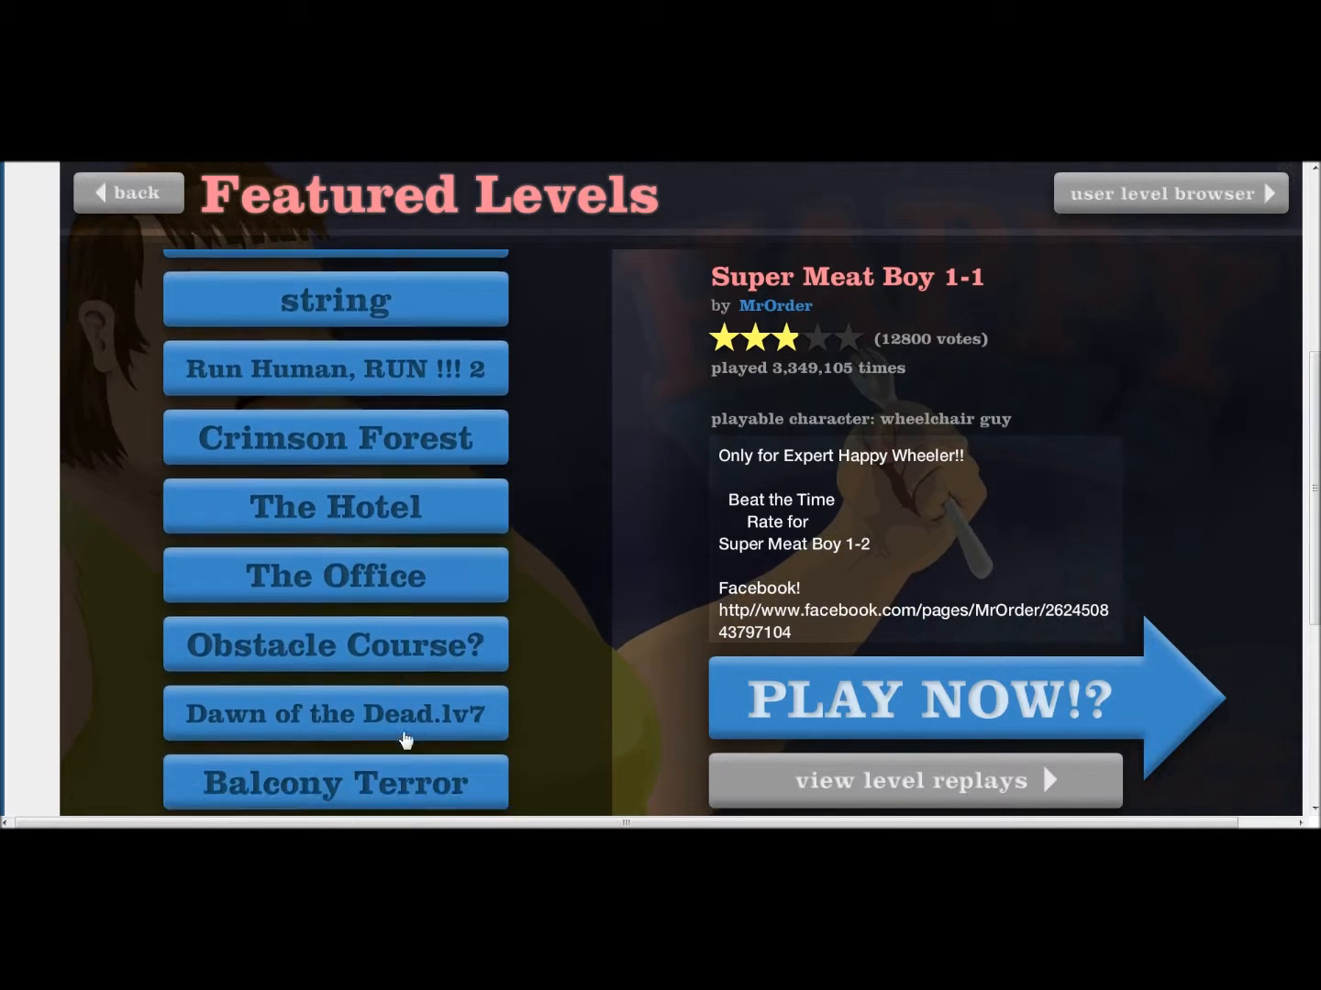
pyautogui.scroll(3)
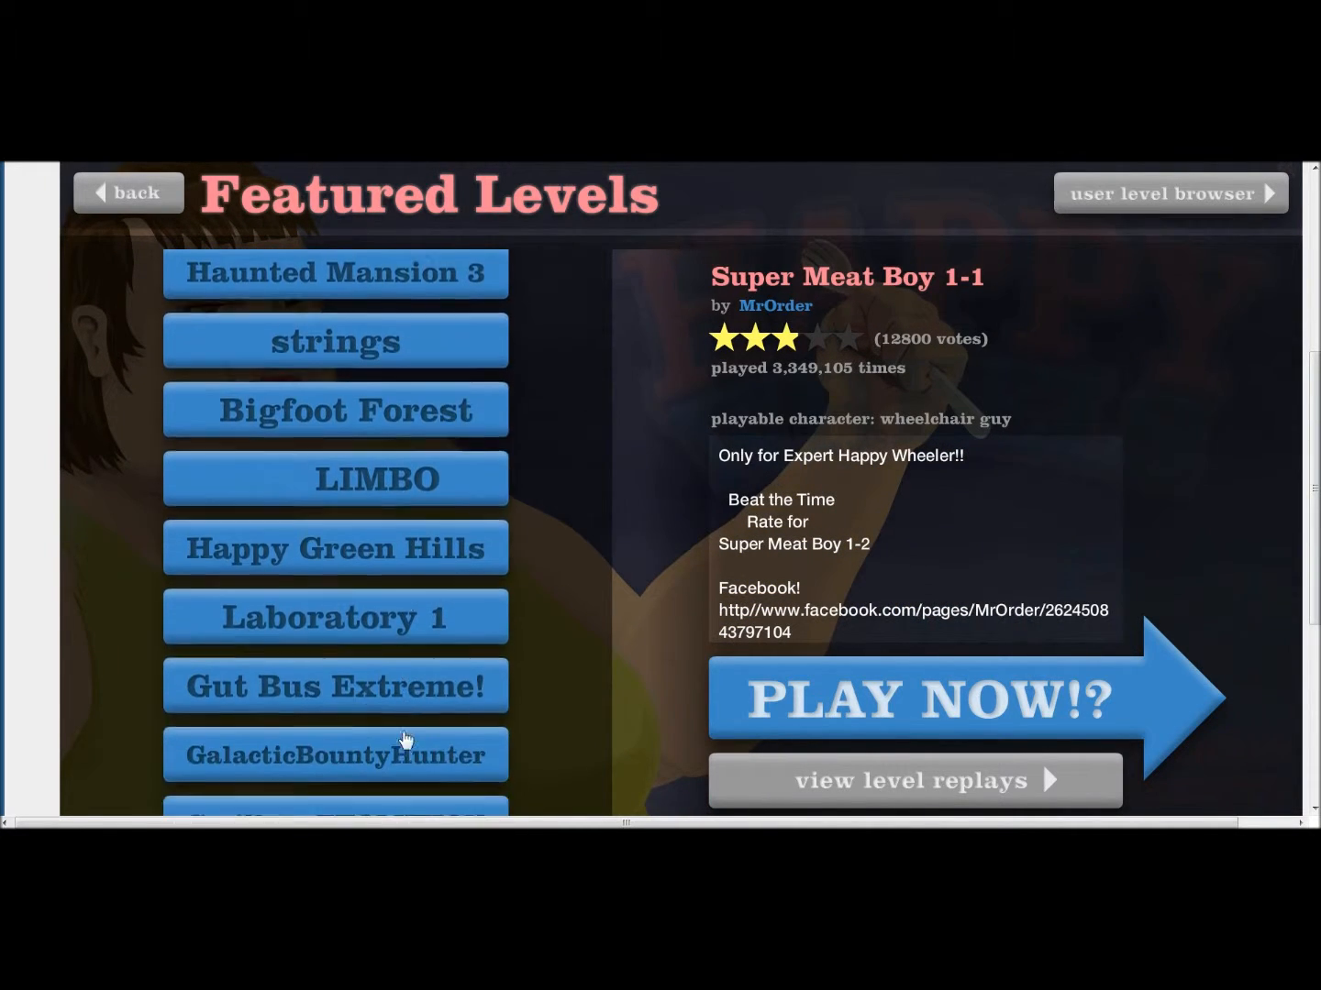
pyautogui.scroll(-3)
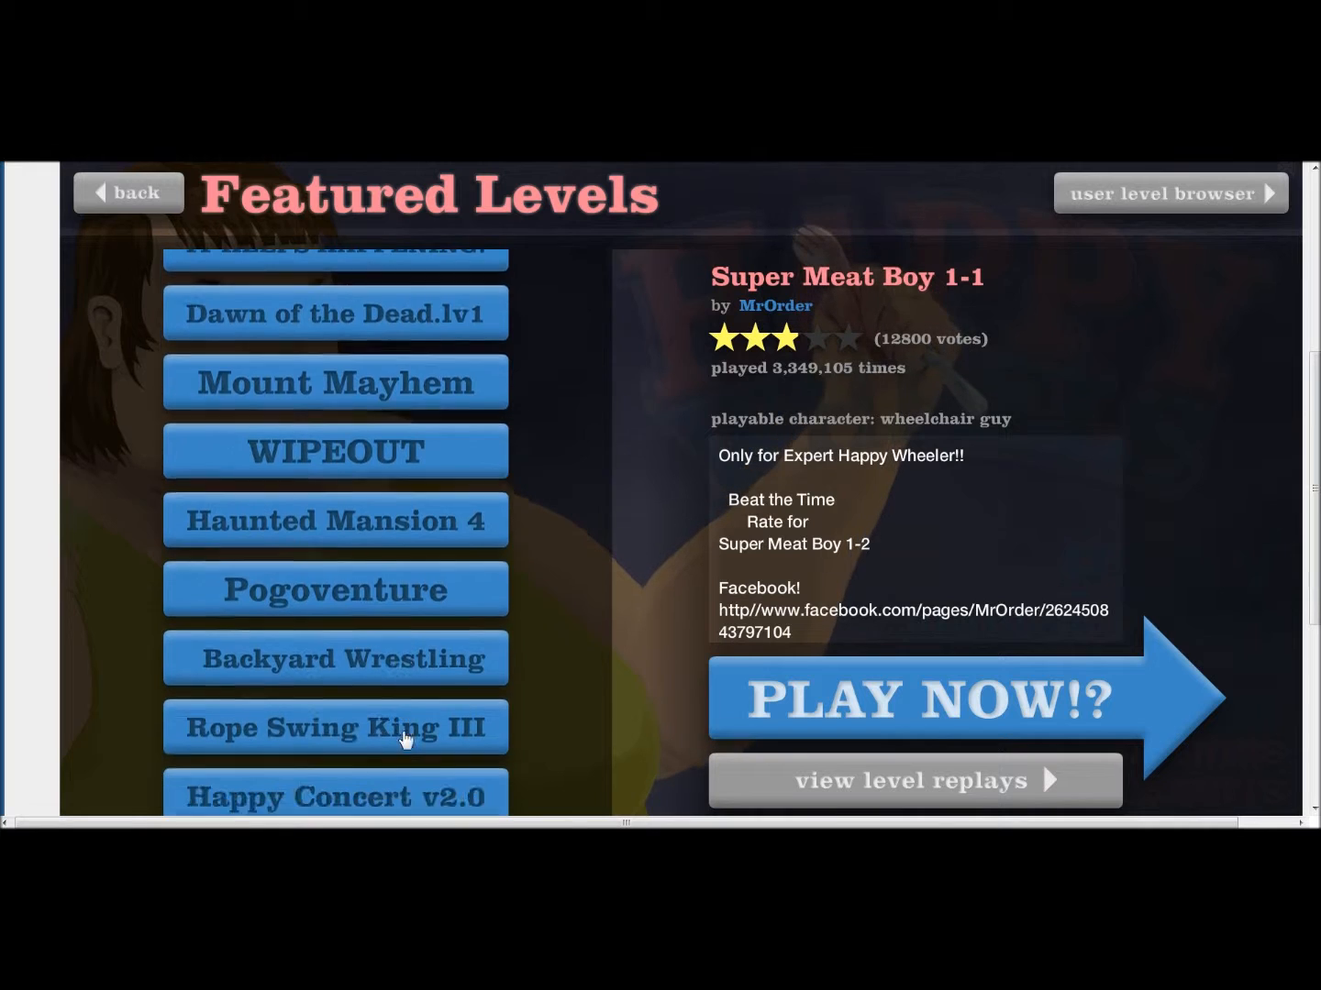
pyautogui.scroll(-3)
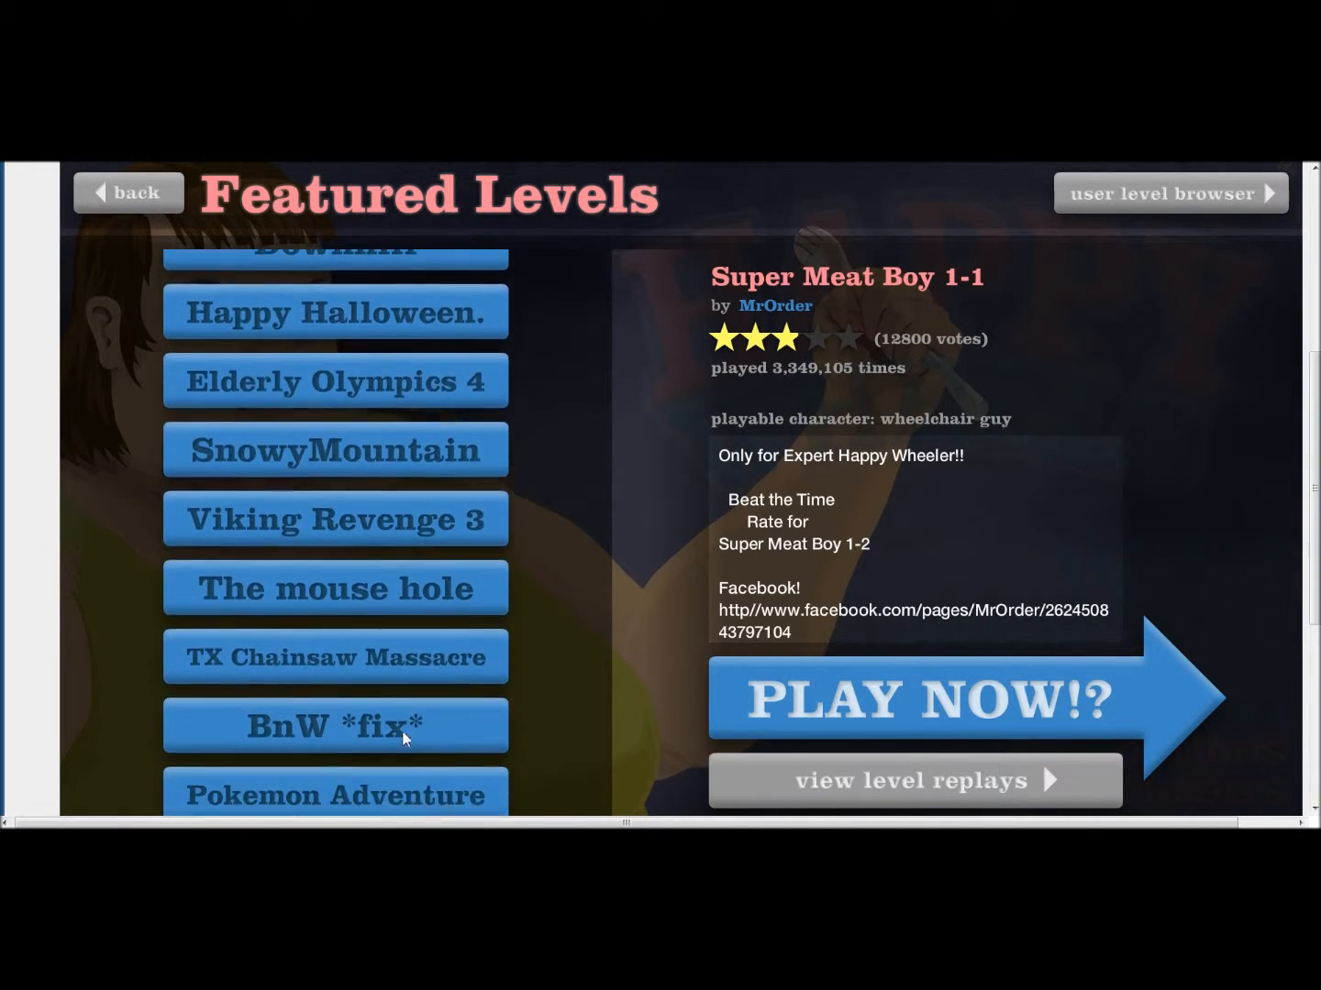
pyautogui.scroll(3)
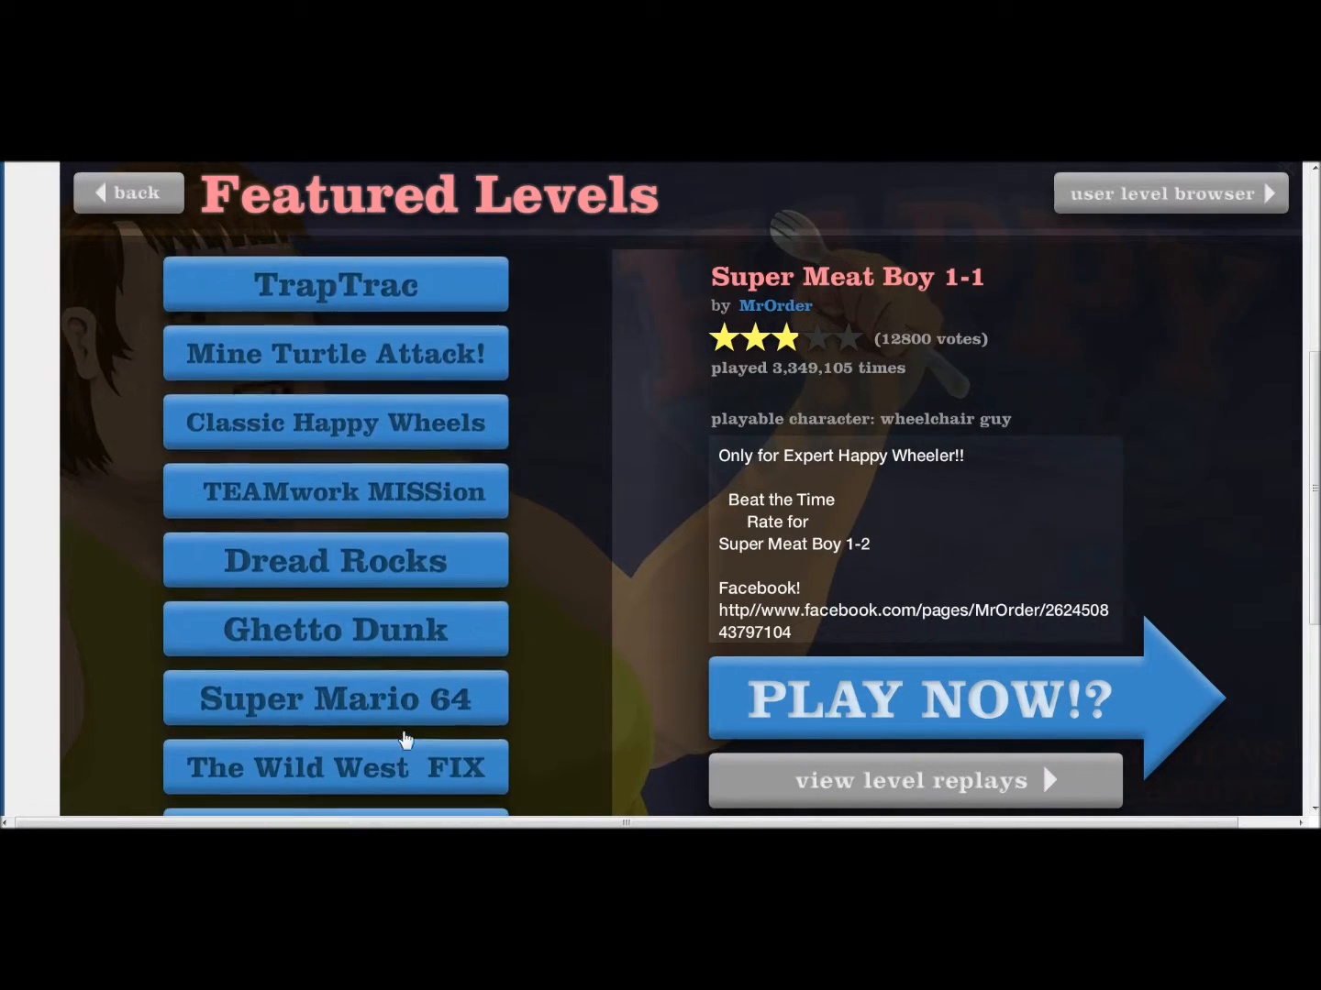
pyautogui.scroll(-3)
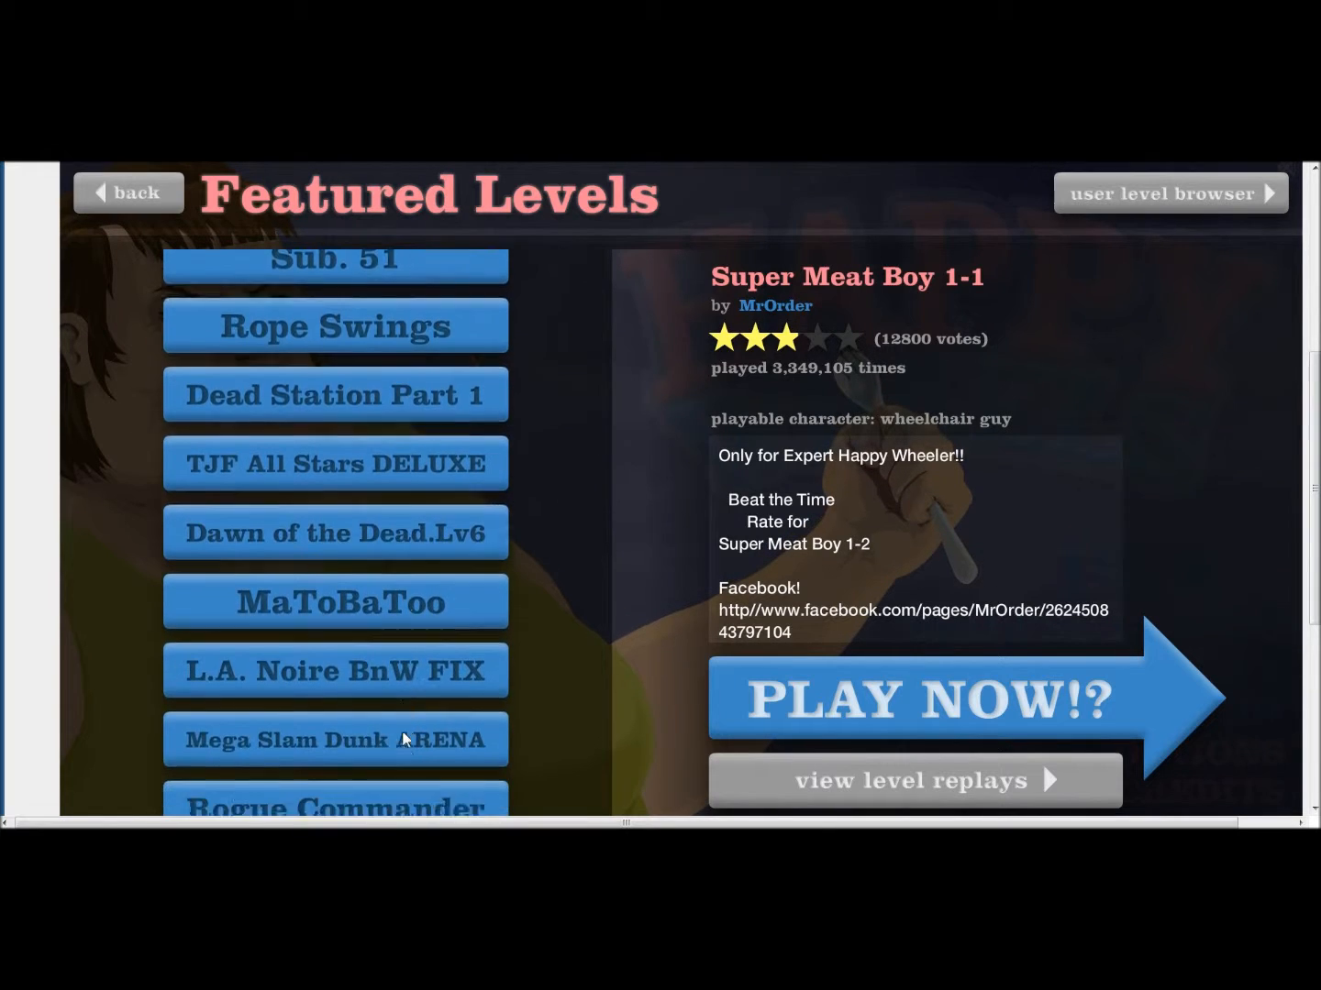
pyautogui.scroll(-3)
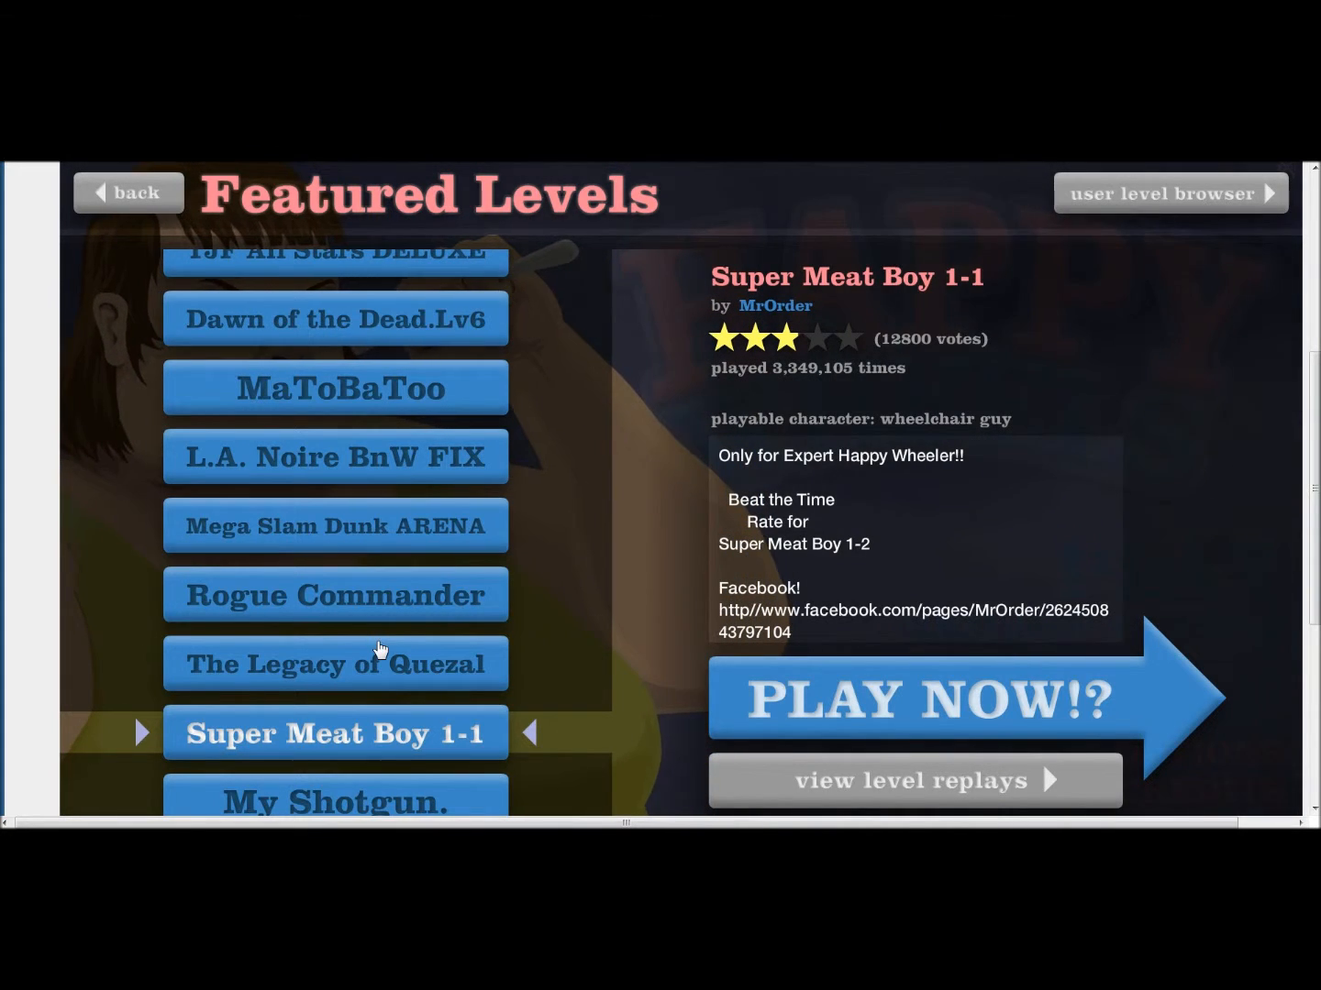
pyautogui.scroll(3)
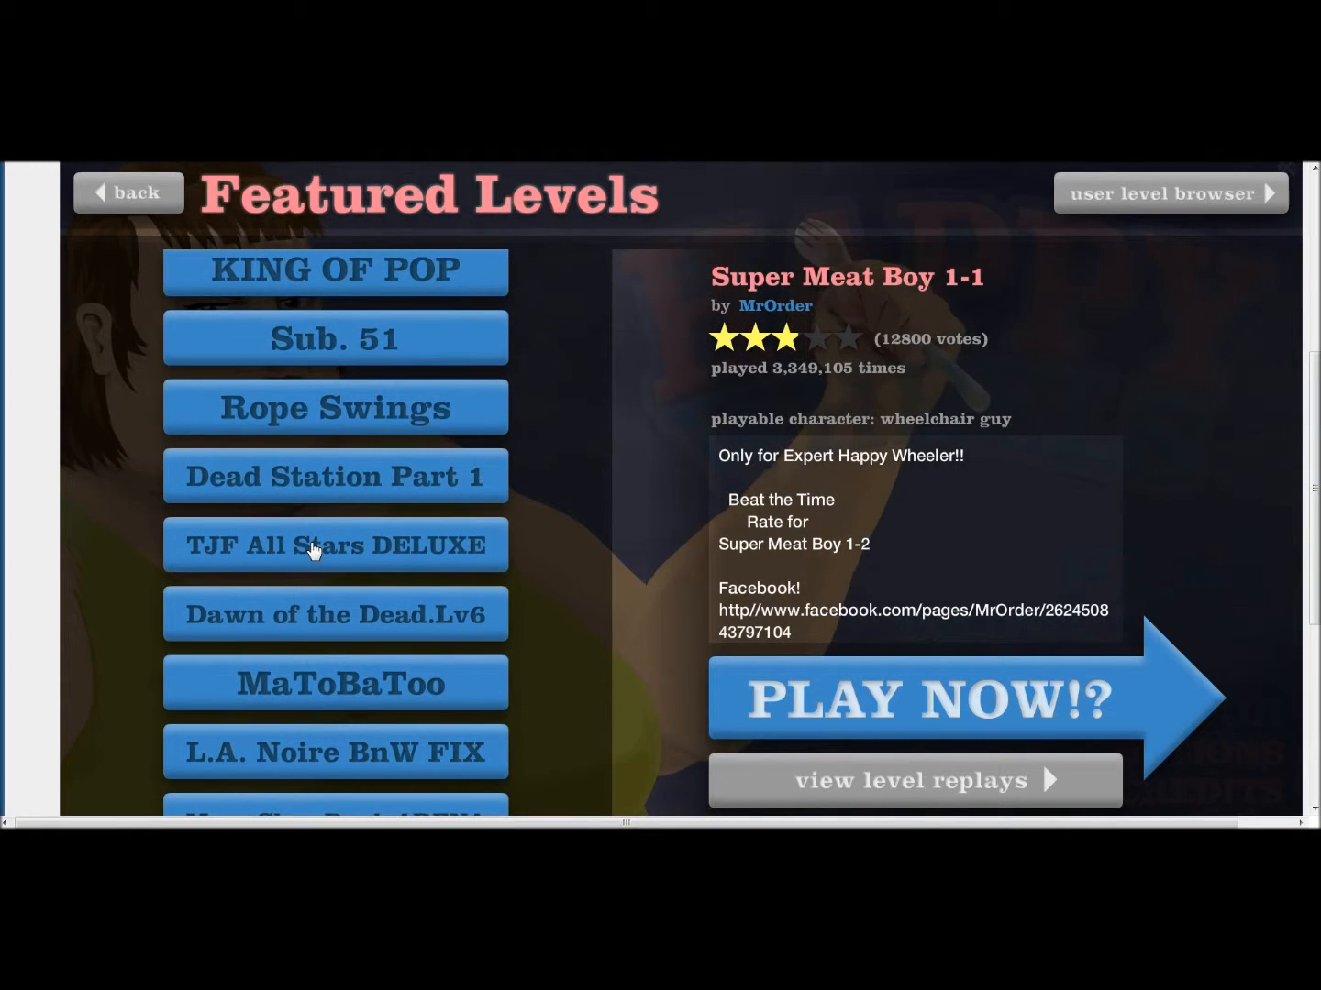
pyautogui.scroll(3)
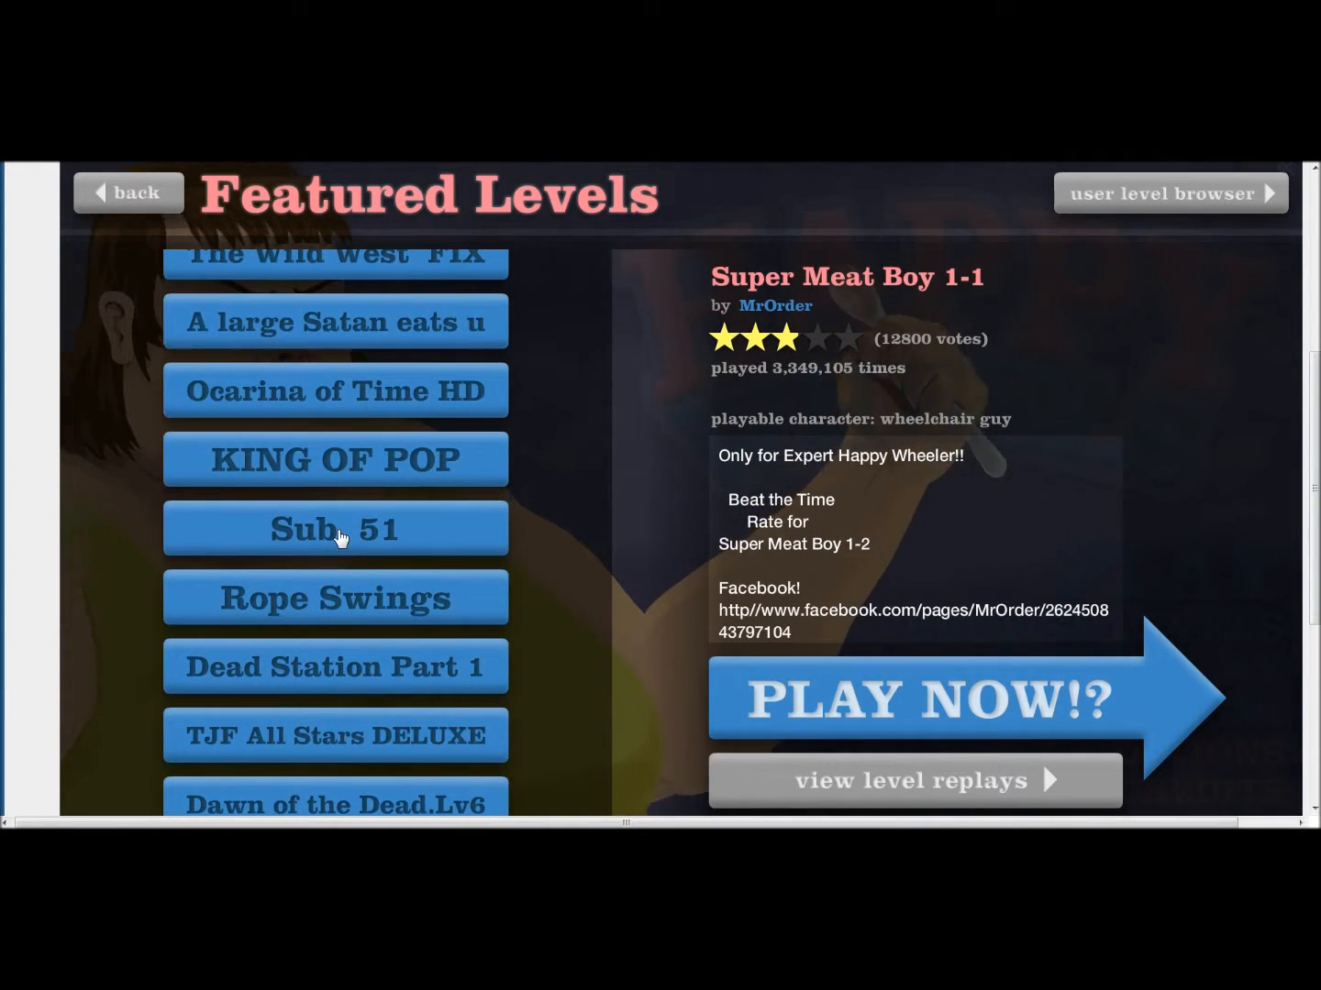
pyautogui.click(335, 597)
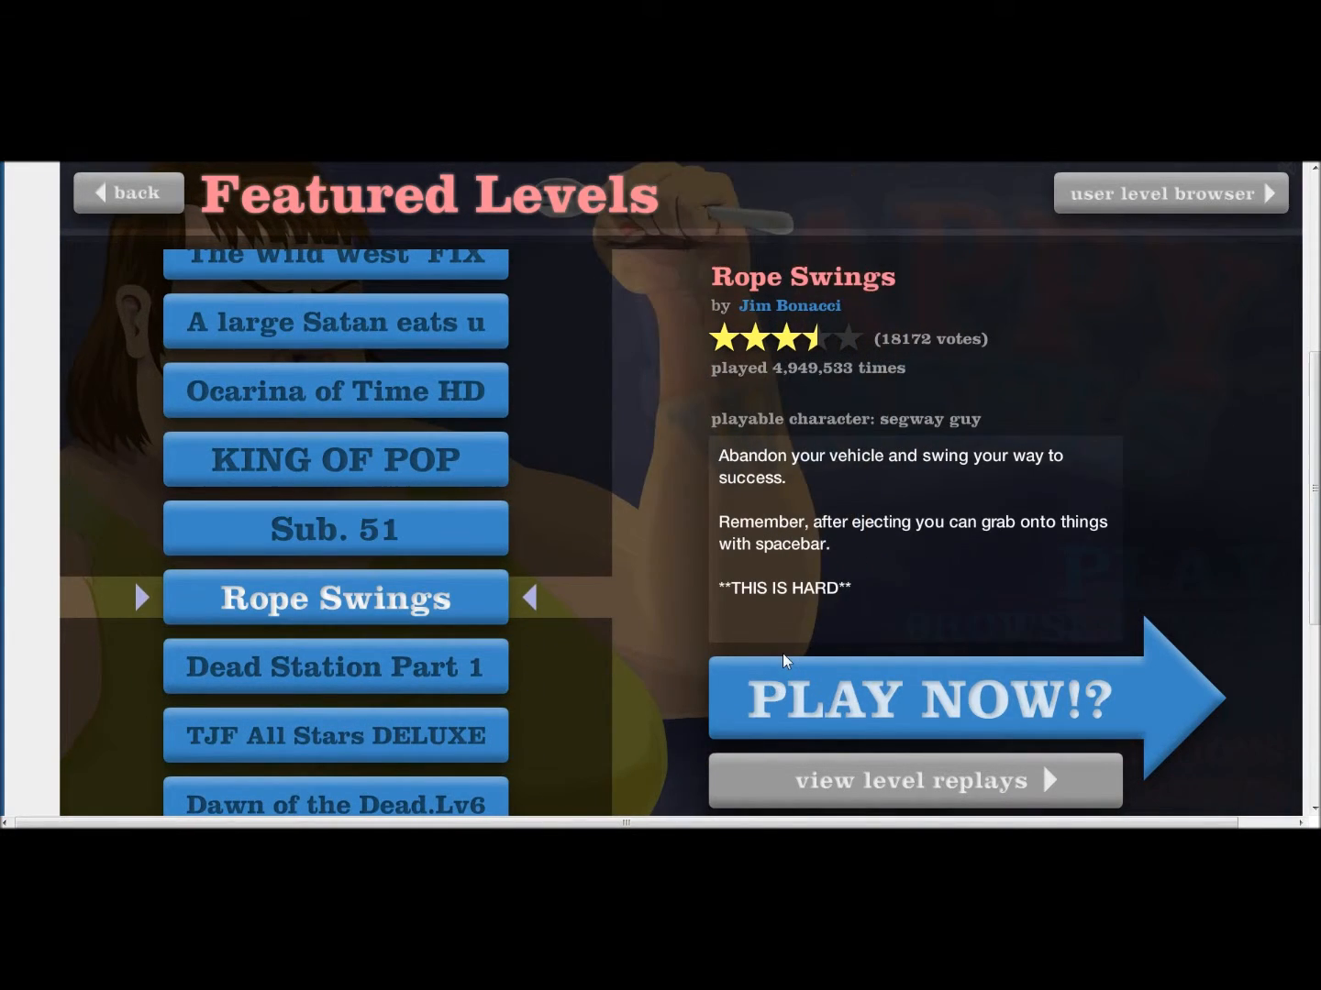
pyautogui.click(931, 698)
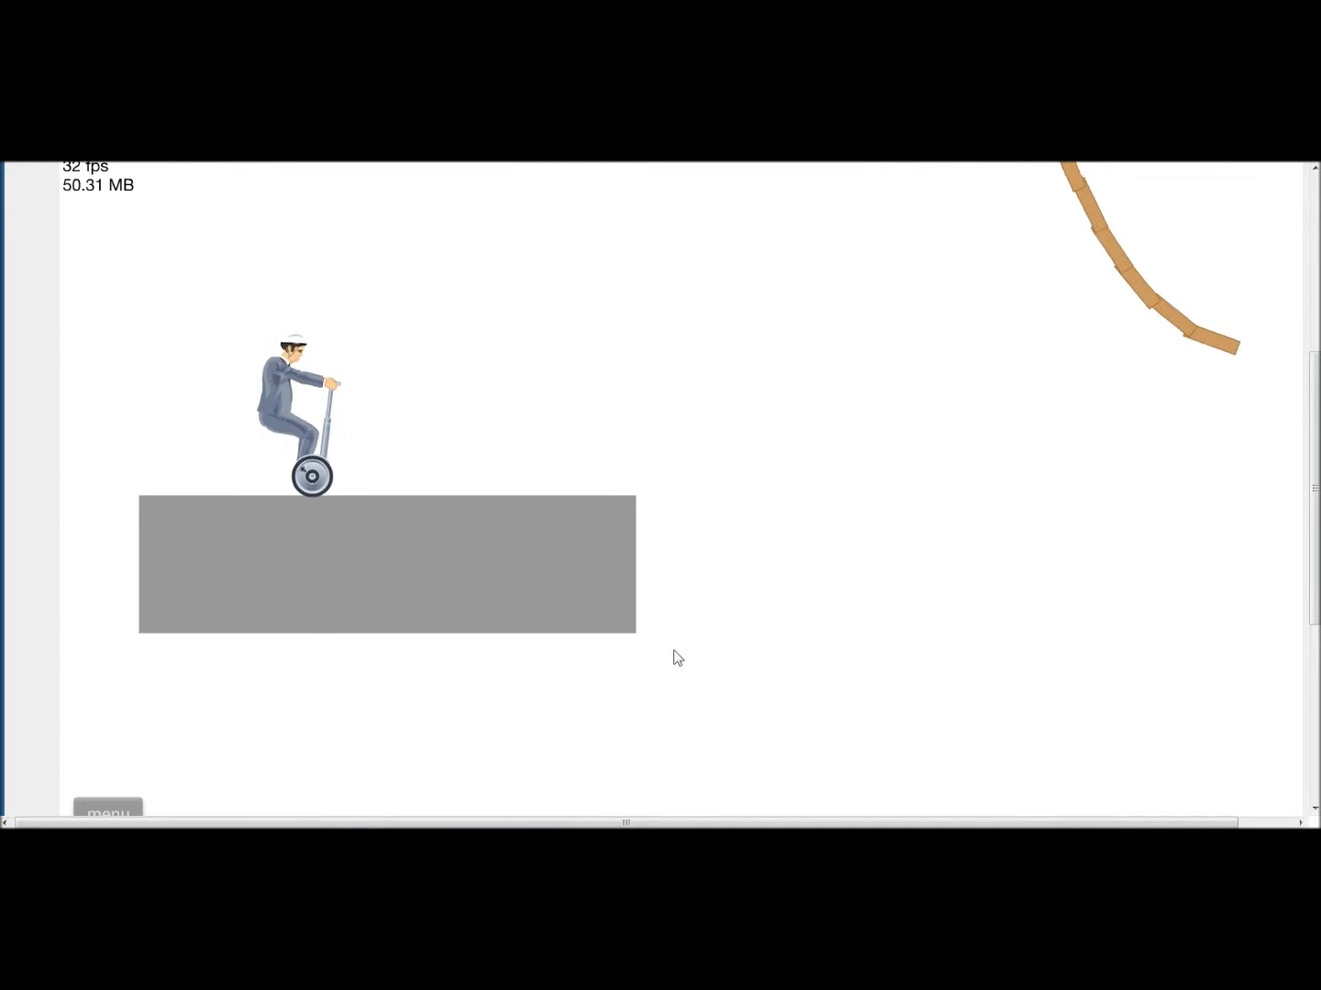